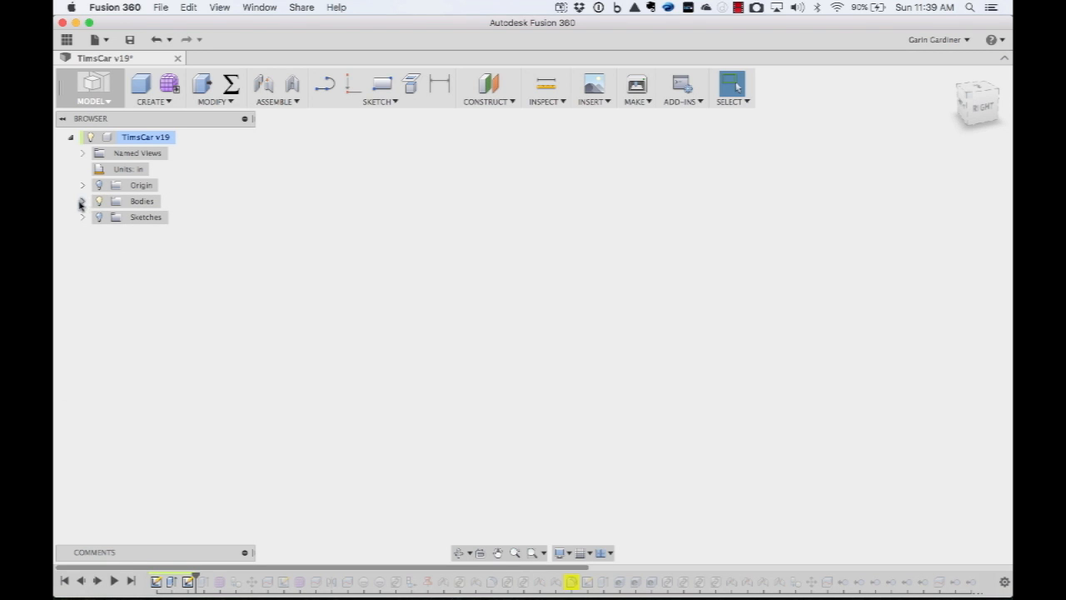
Step: Expand Bodies in the Browser to reveal the car design's bodies
left_click(81, 201)
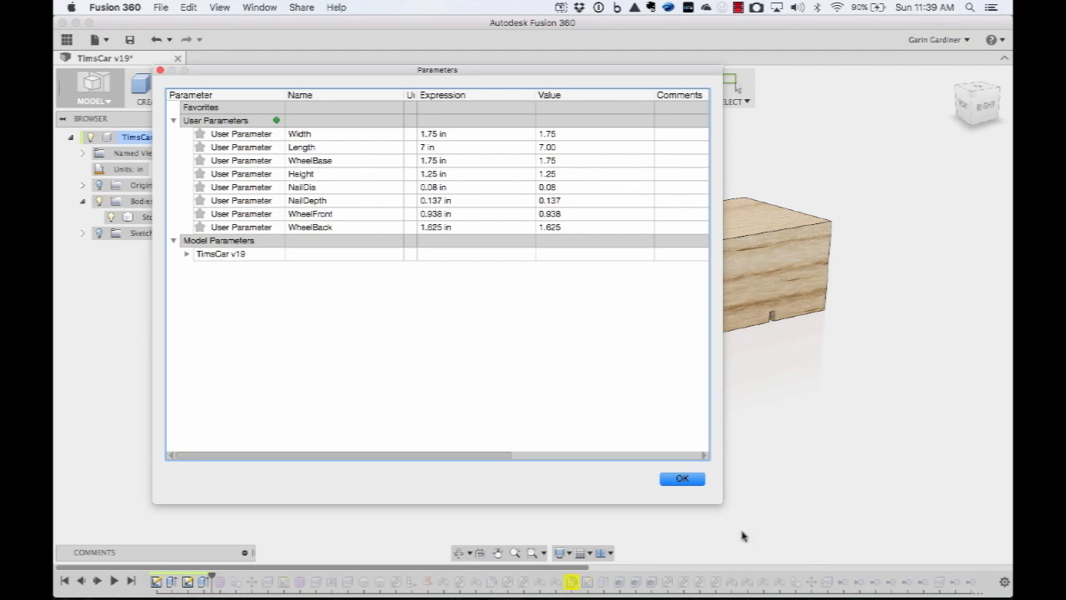
mouse_move(520, 95)
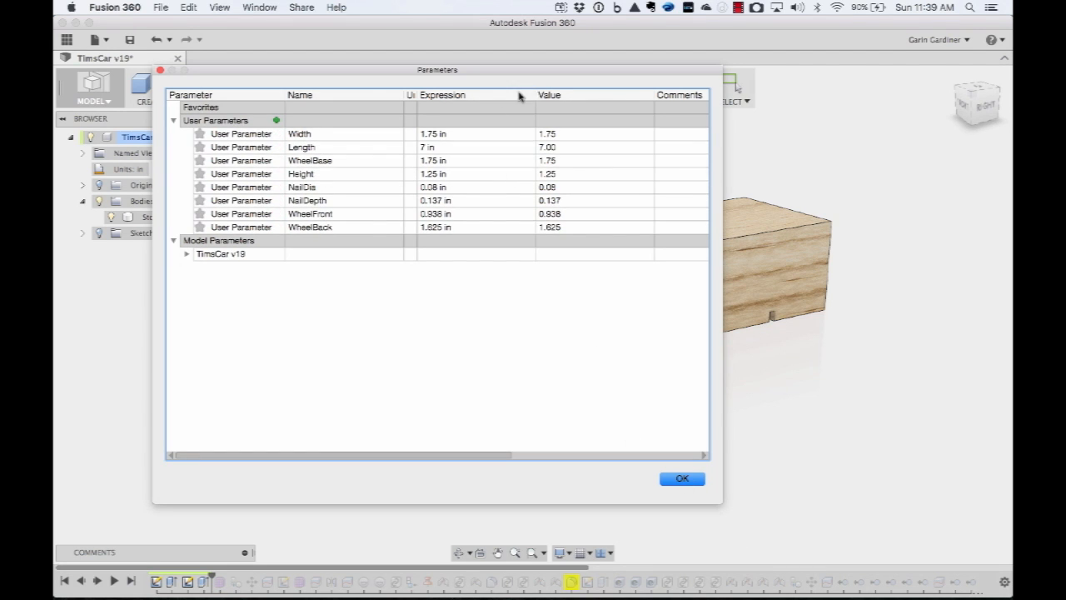
Step: Move the Parameters dialog aside, then close it with OK
left_click_drag(437, 69, 350, 163)
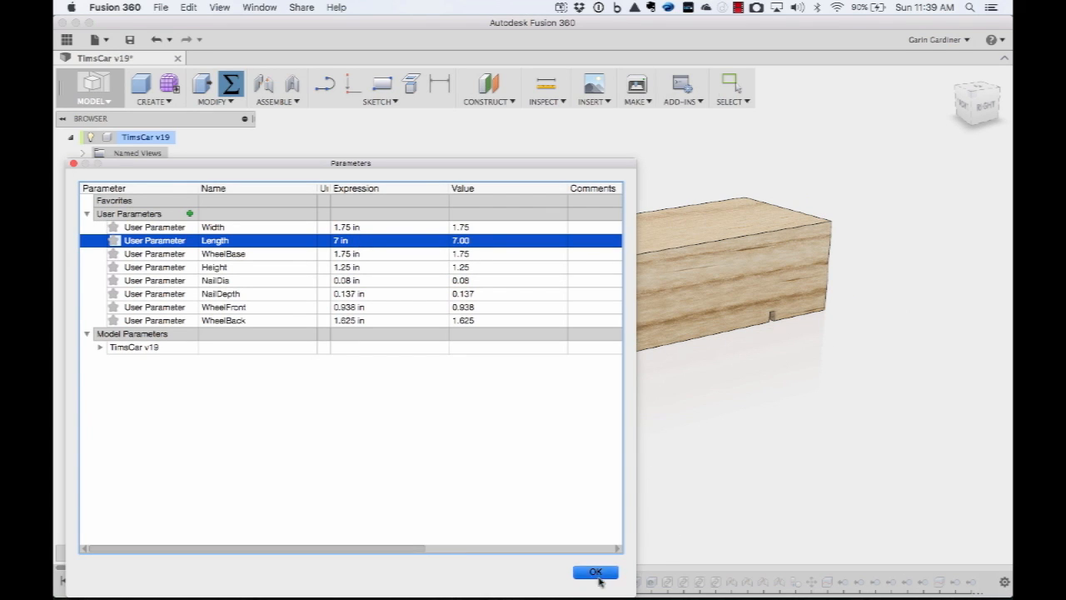
left_click(594, 571)
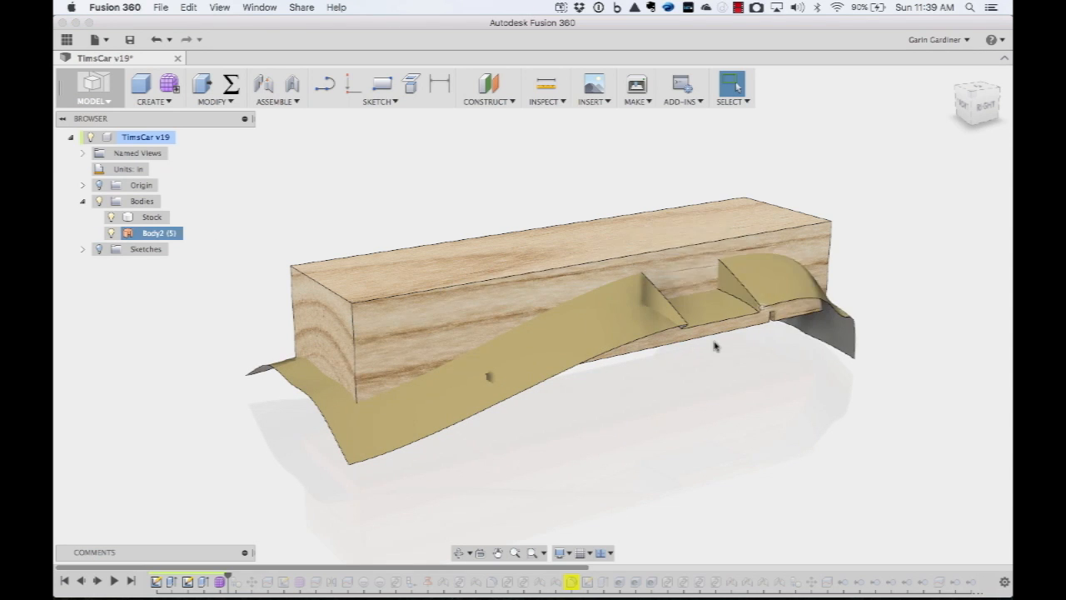
Step: Edit the side-profile T-spline surface, view it side-on, and finish the form
left_click_drag(714, 346, 758, 362)
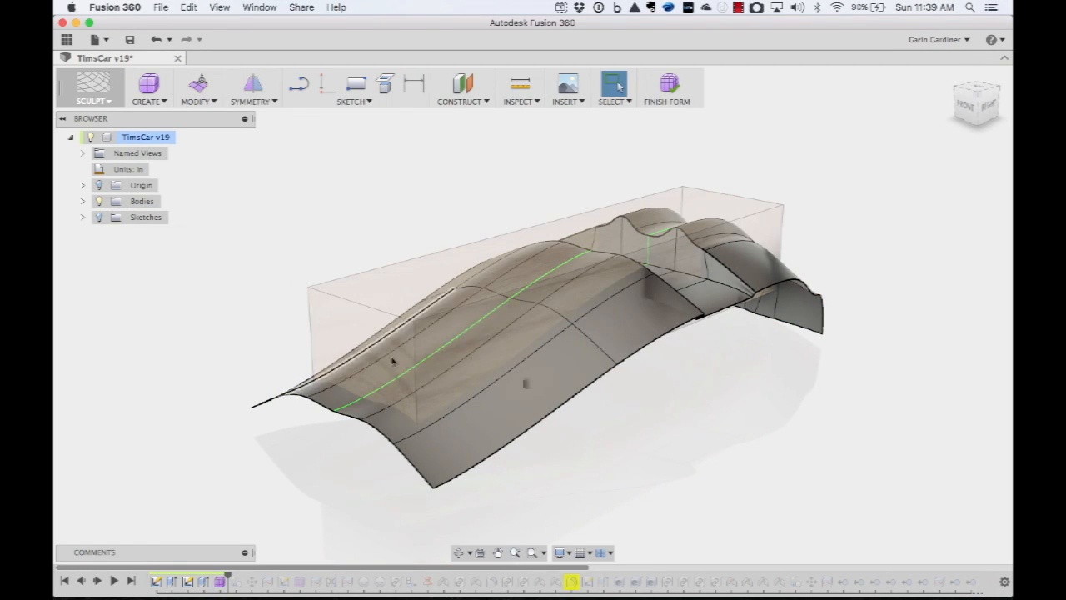
left_click_drag(517, 333, 578, 446)
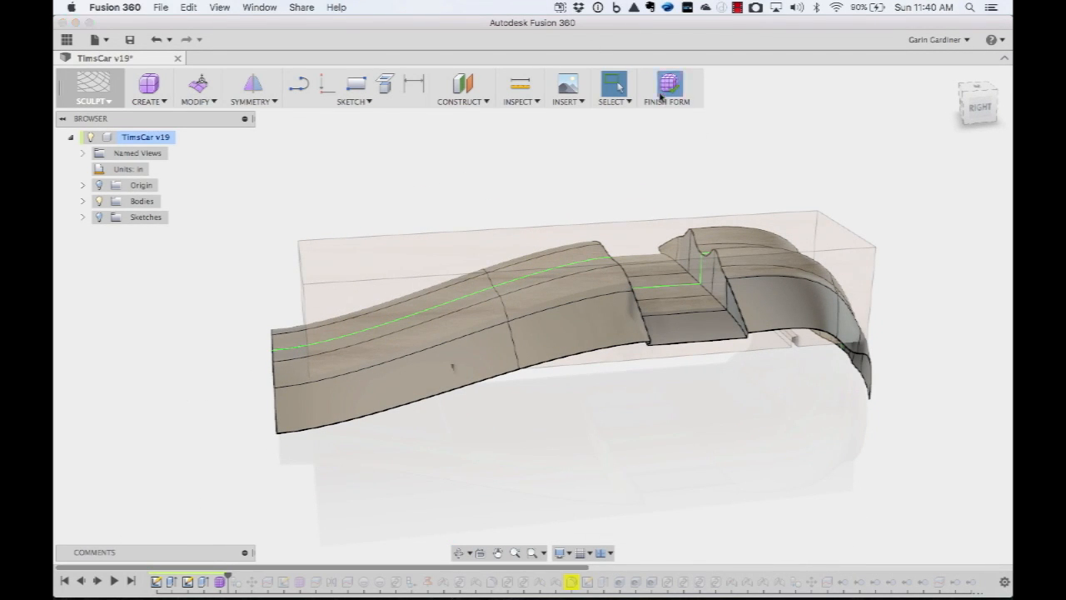
left_click(667, 88)
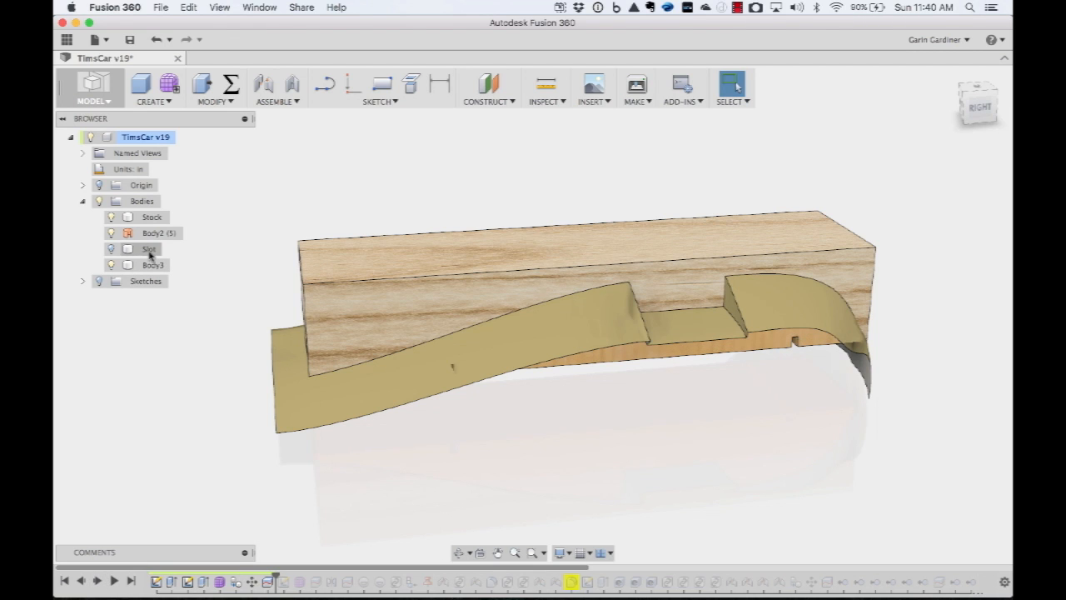
Step: Show the car body cut from the stock along its sculpted profile
left_click(111, 248)
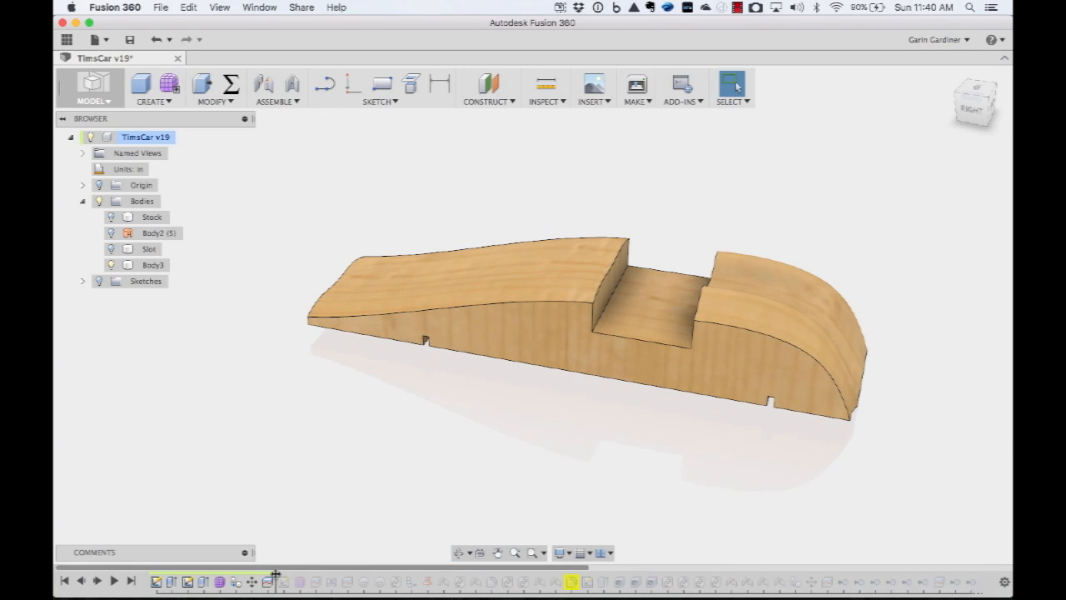
mouse_move(282, 580)
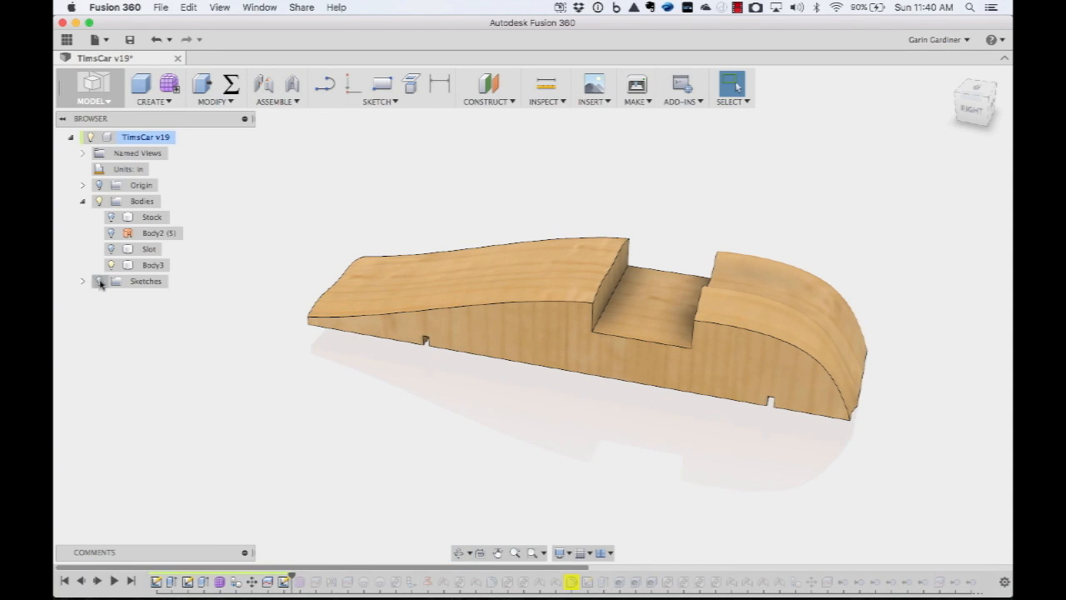
Step: Pull the left surface edge outward 1.81 in and finish the LeftSurface form
left_click(82, 280)
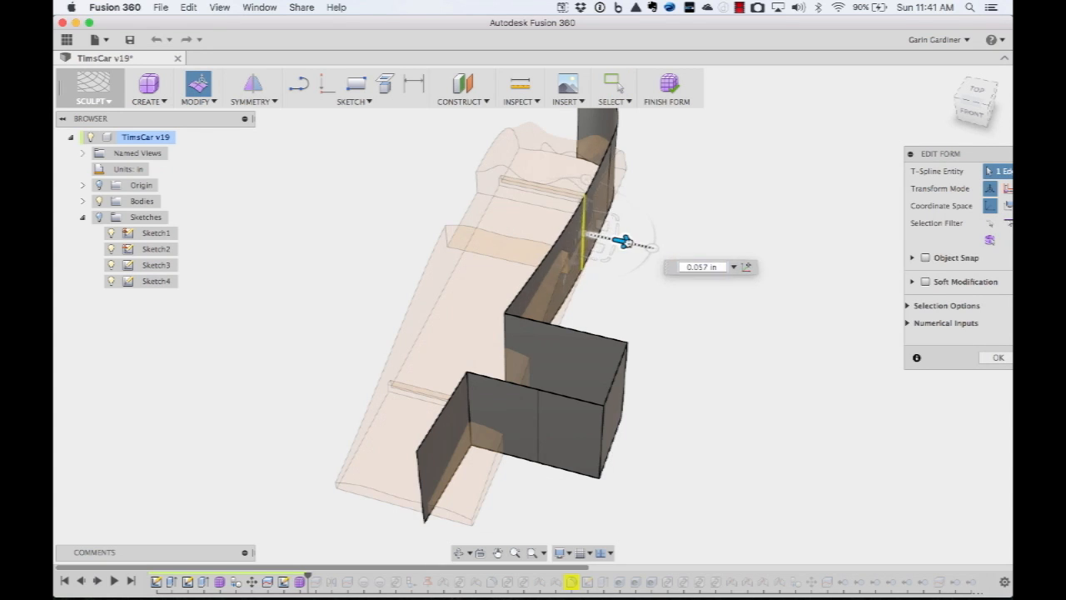
left_click_drag(623, 241, 745, 258)
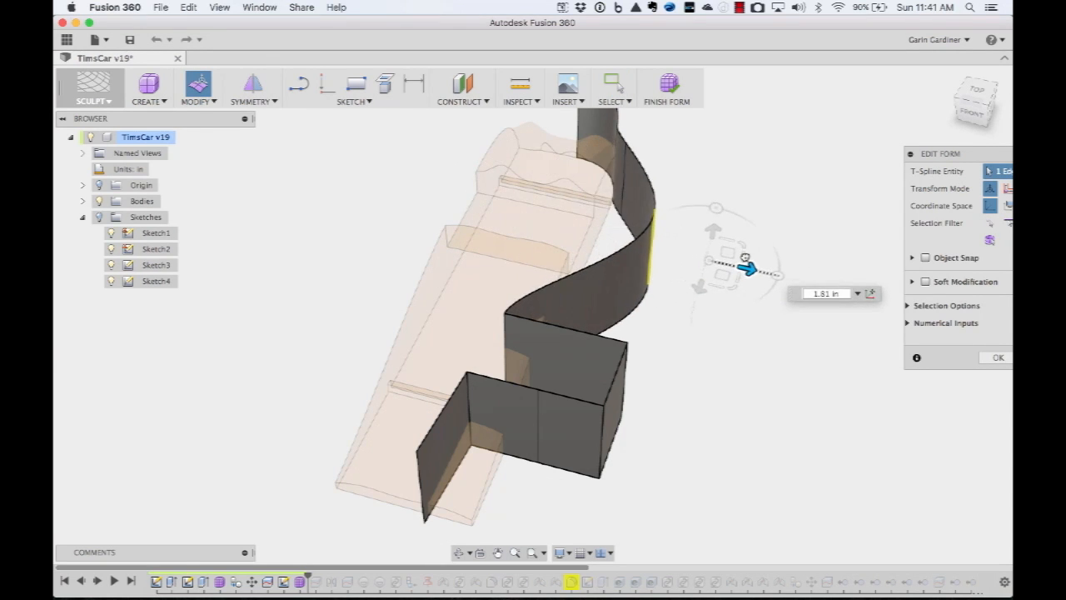
left_click(995, 356)
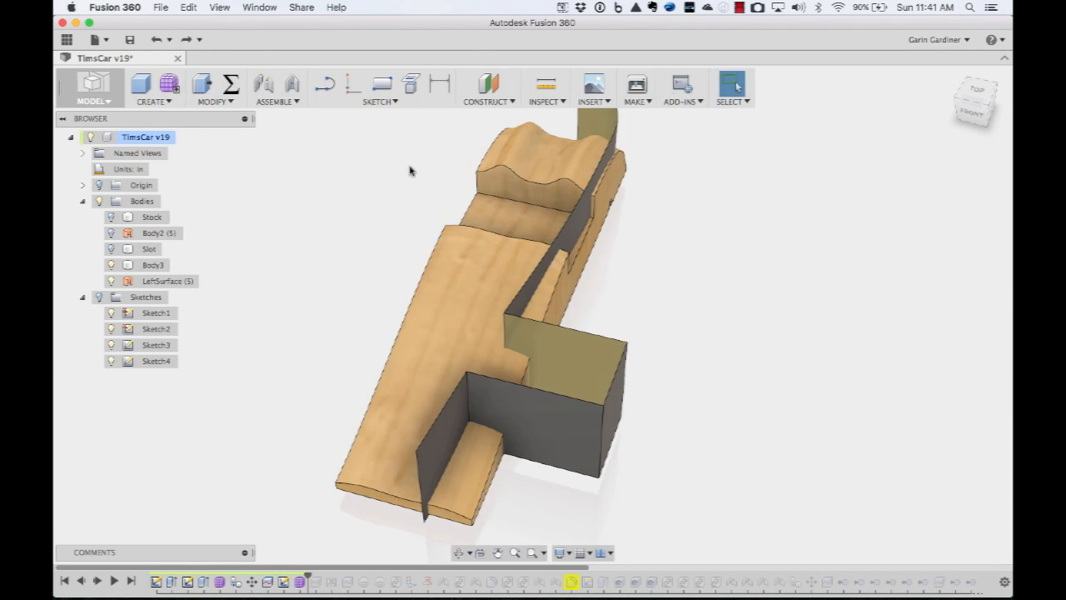
mouse_move(316, 575)
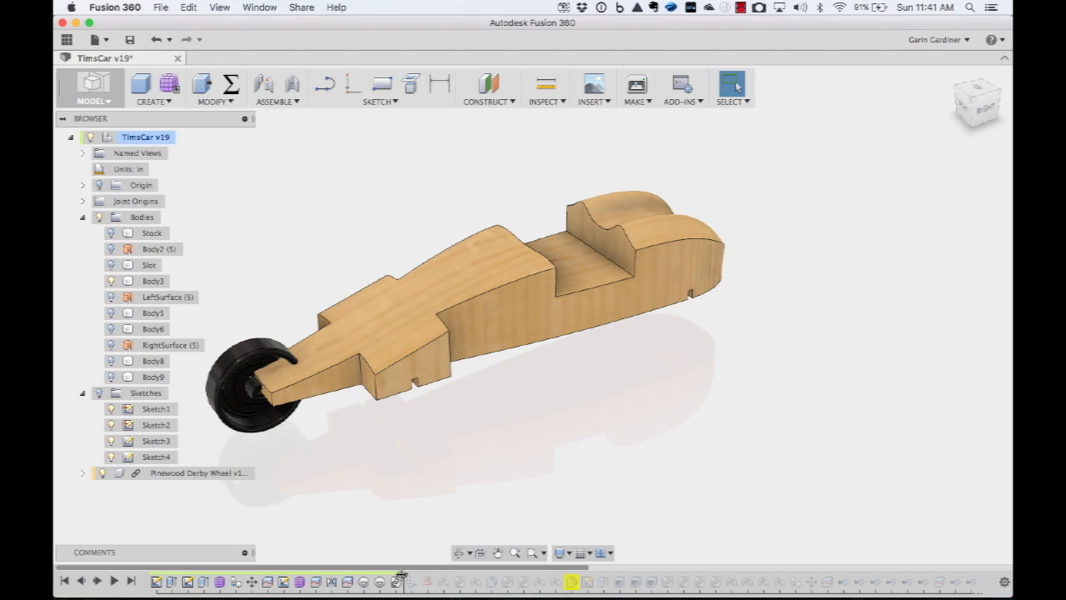
mouse_move(541, 581)
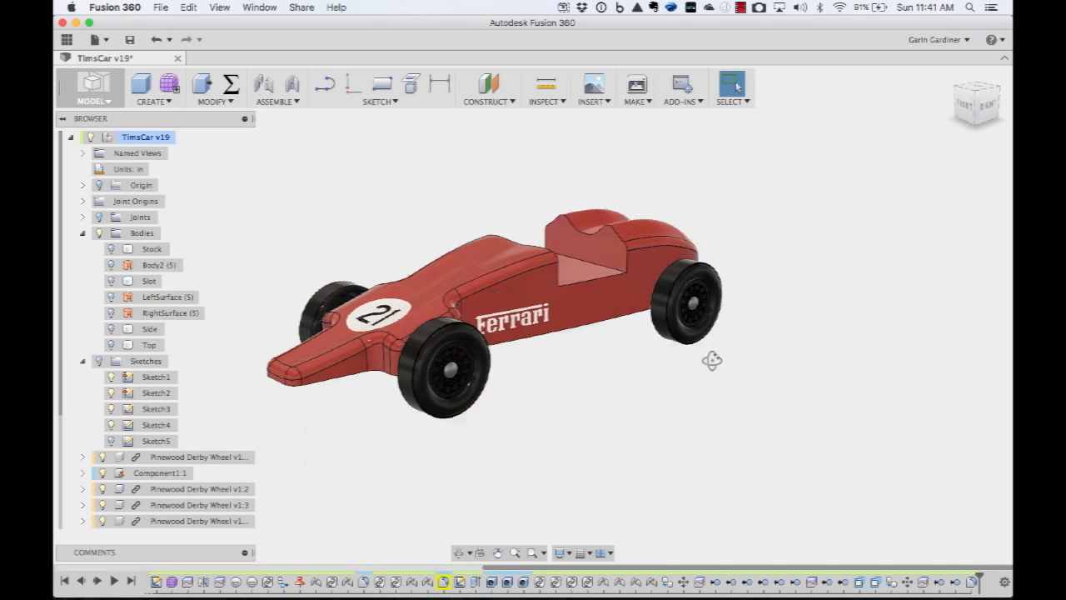
left_click_drag(712, 360, 621, 358)
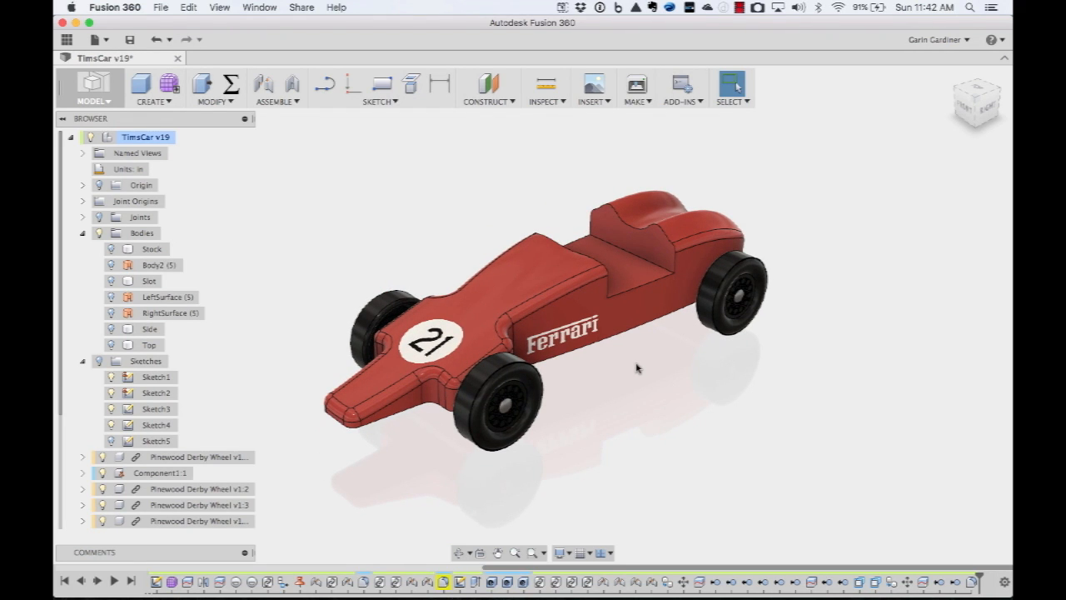
mouse_move(629, 376)
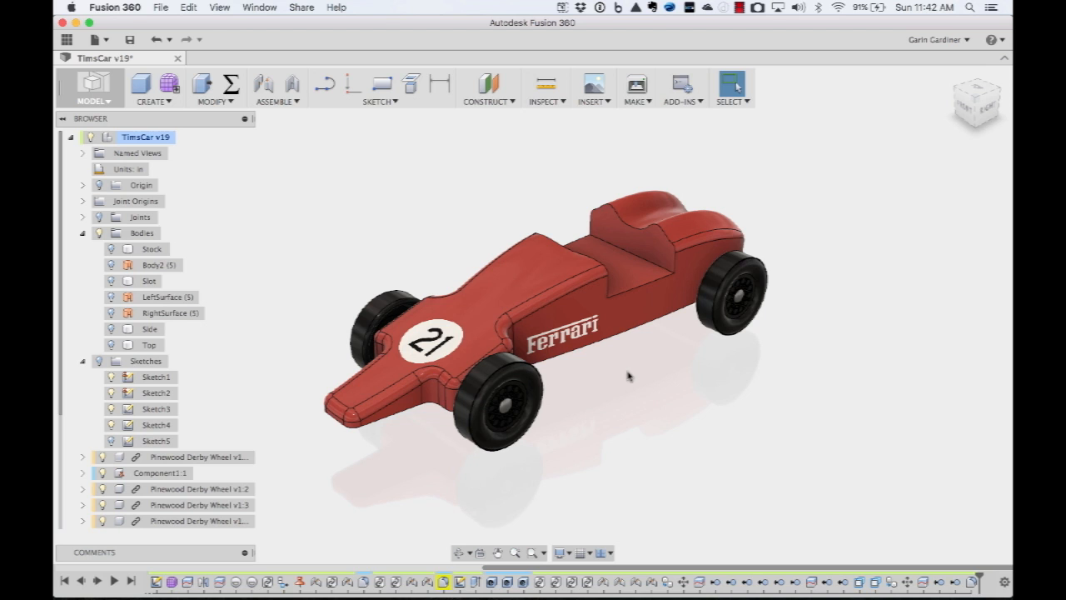
mouse_move(642, 391)
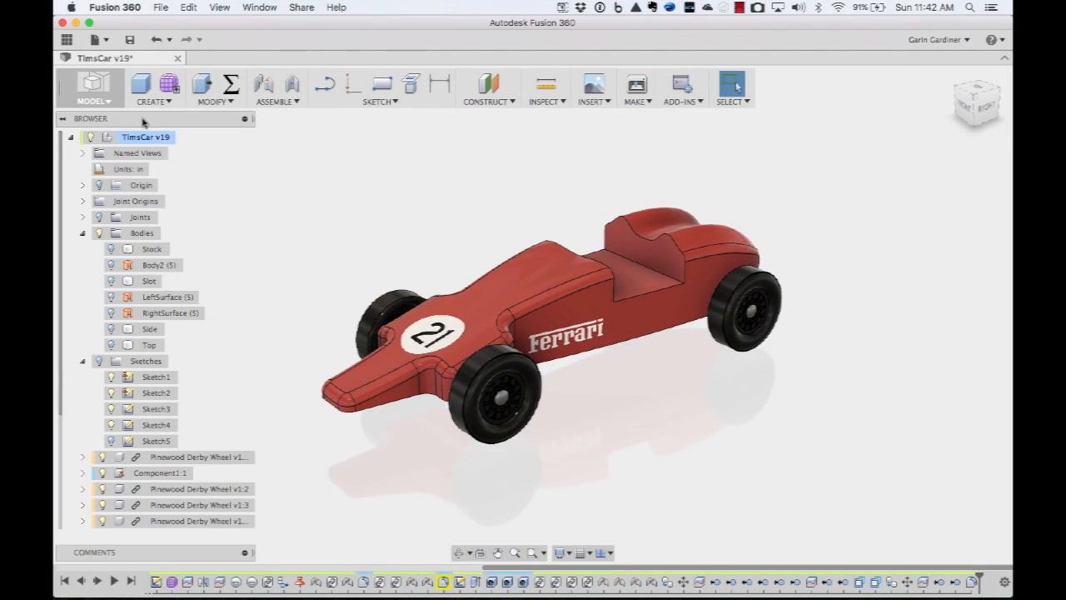
Step: Switch to the Render workspace and view, then close, a saved car rendering
left_click(94, 88)
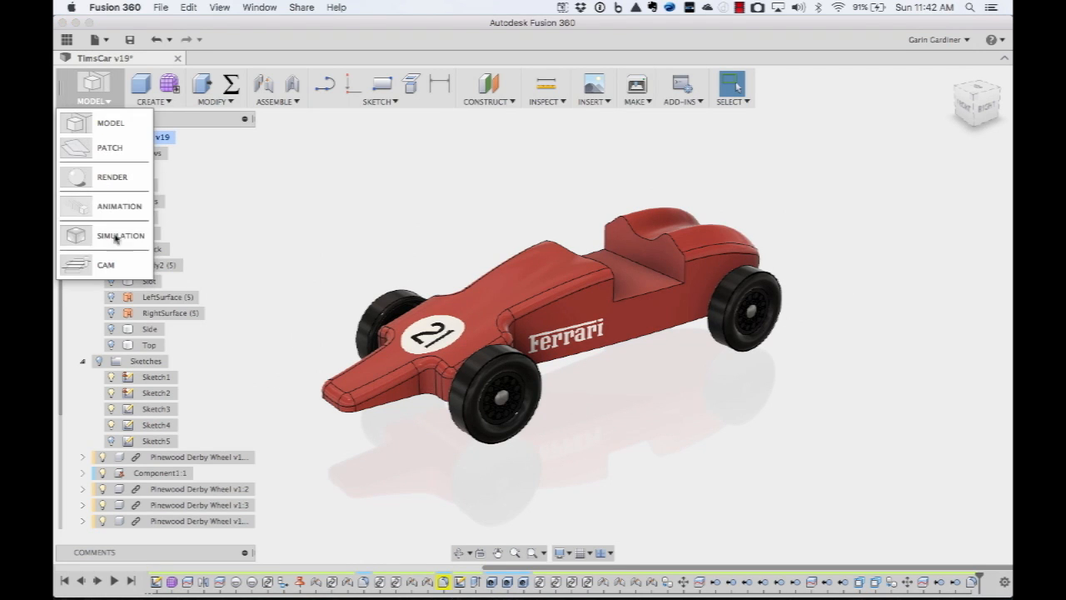
mouse_move(112, 177)
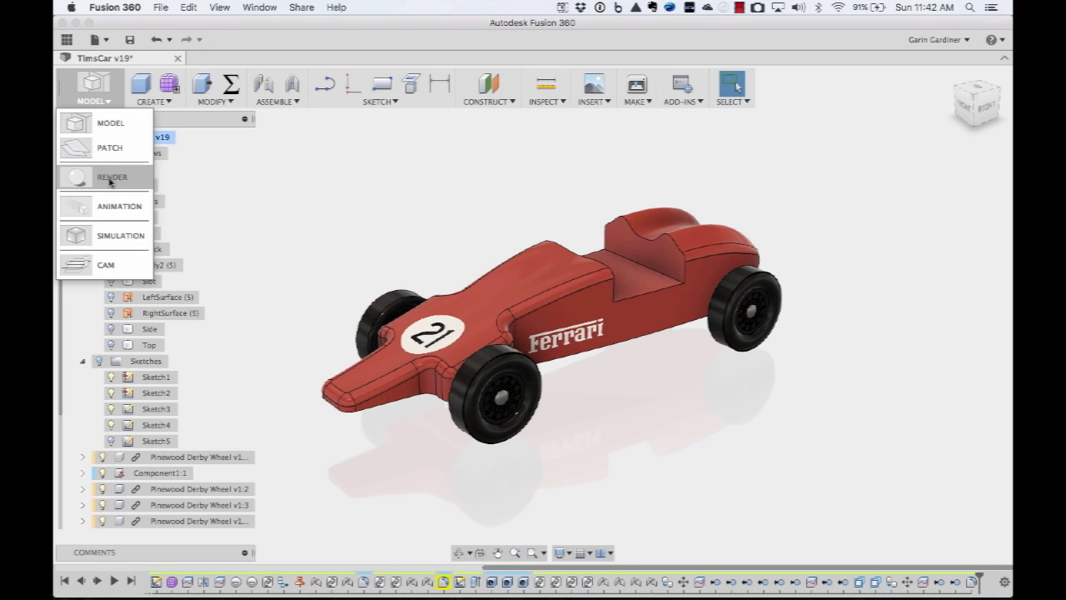
left_click(111, 176)
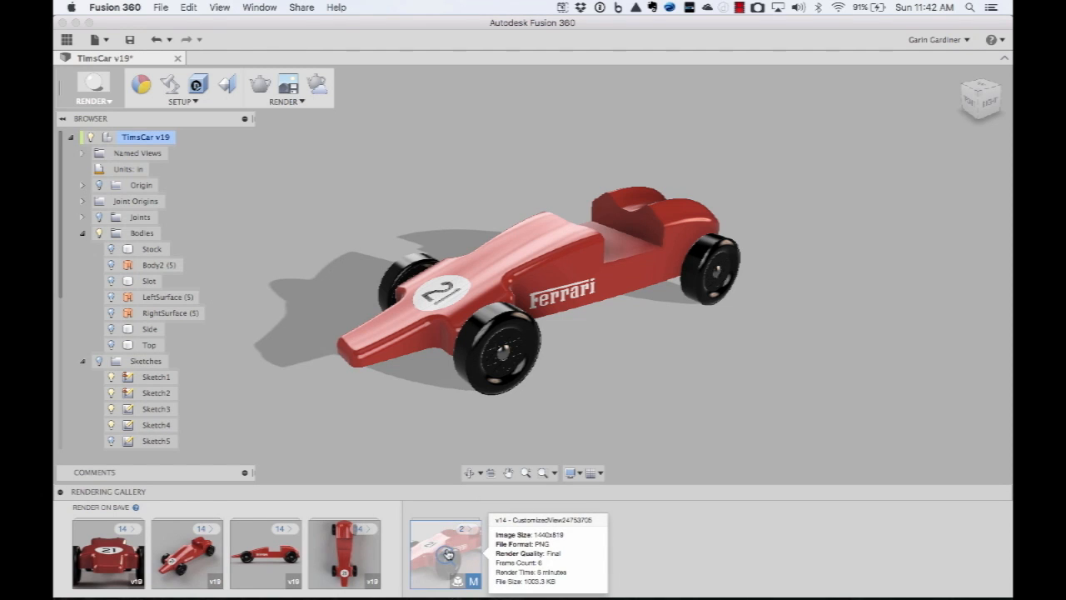
left_click(447, 554)
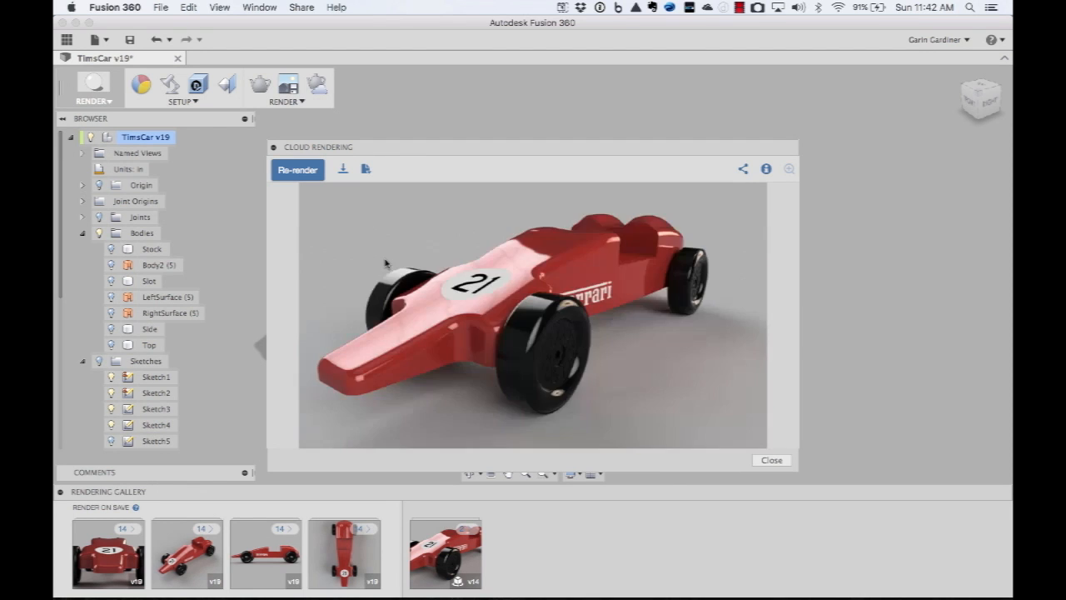
left_click(769, 460)
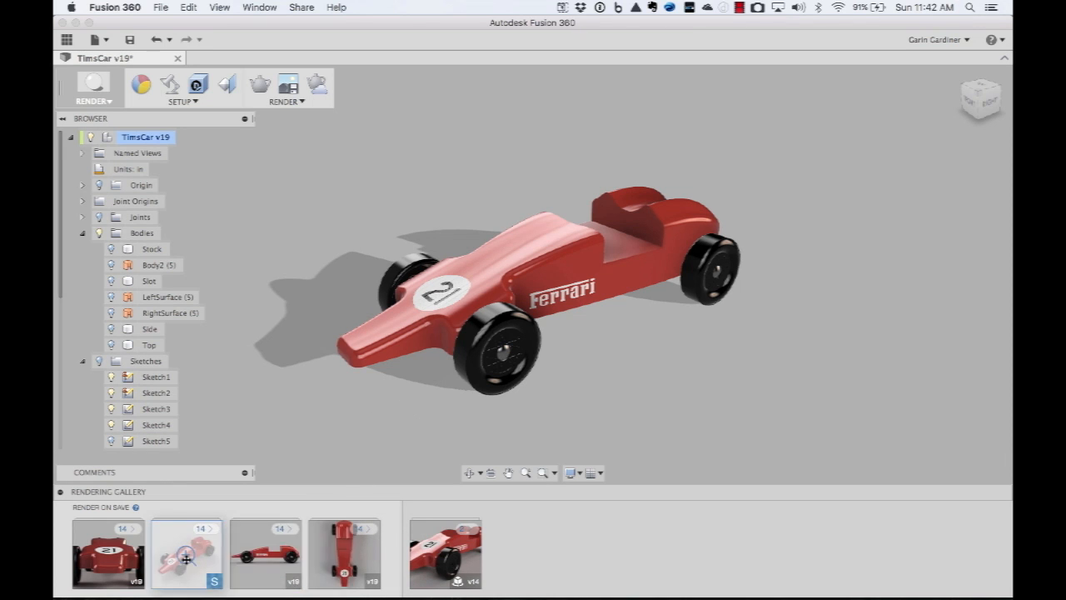
Step: View and close another gallery rendering of the red Ferrari car
left_click(187, 552)
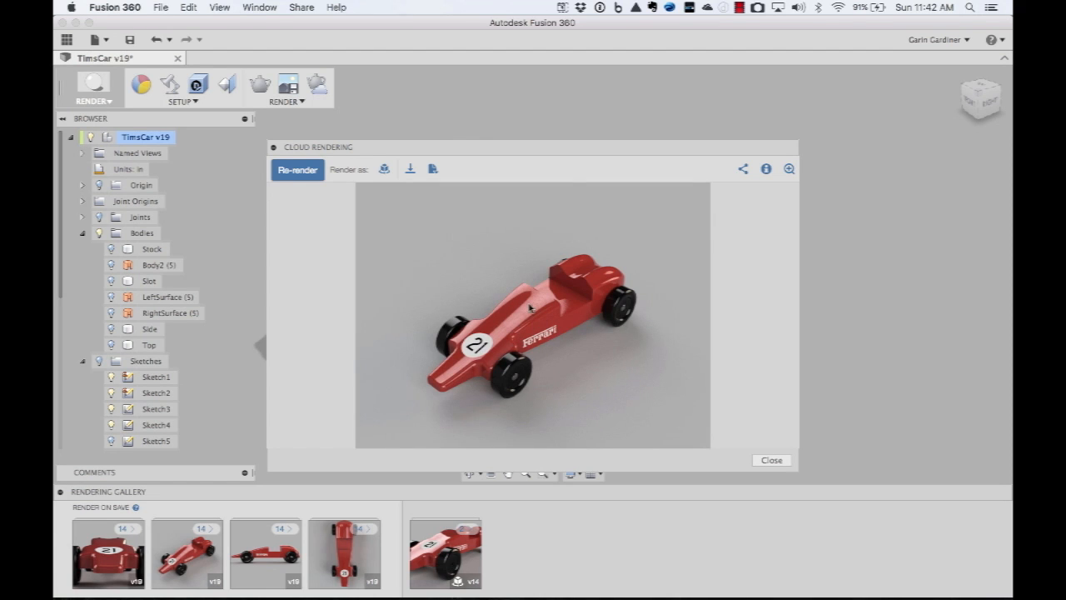
mouse_move(740, 442)
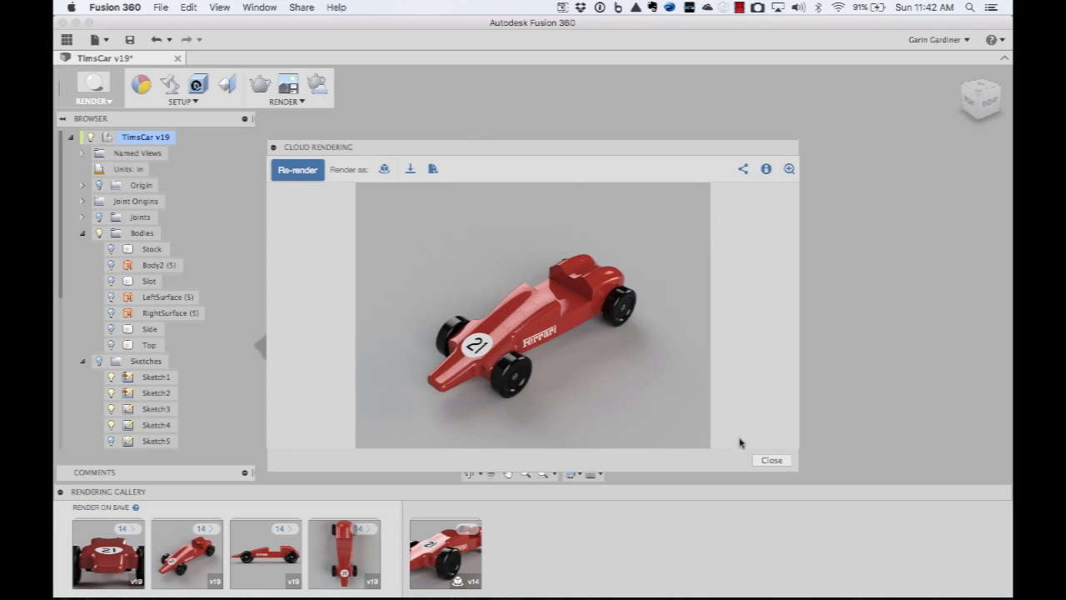
mouse_move(771, 459)
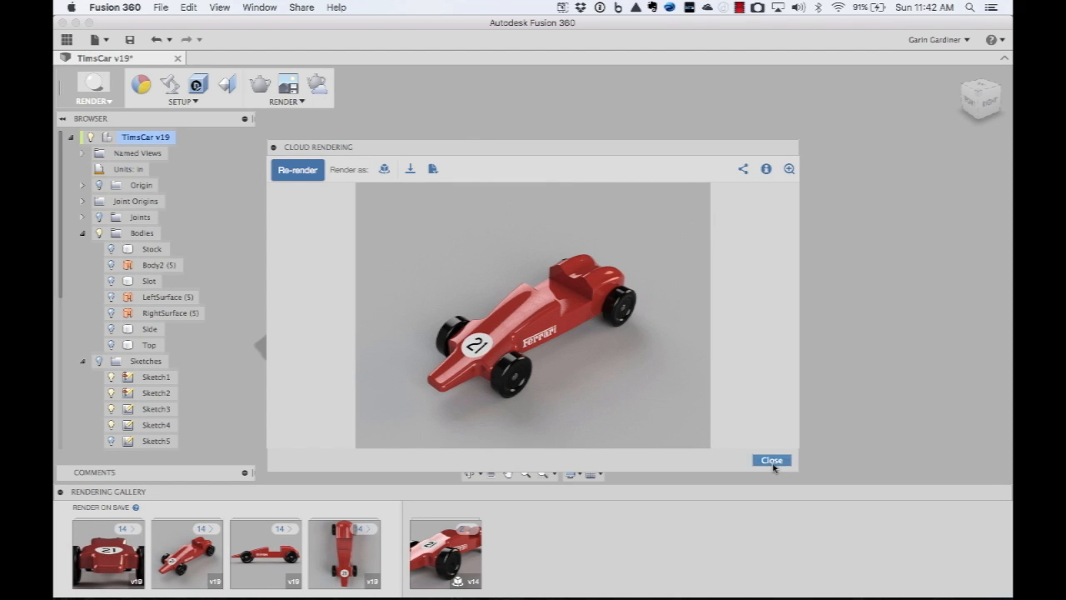
left_click(770, 460)
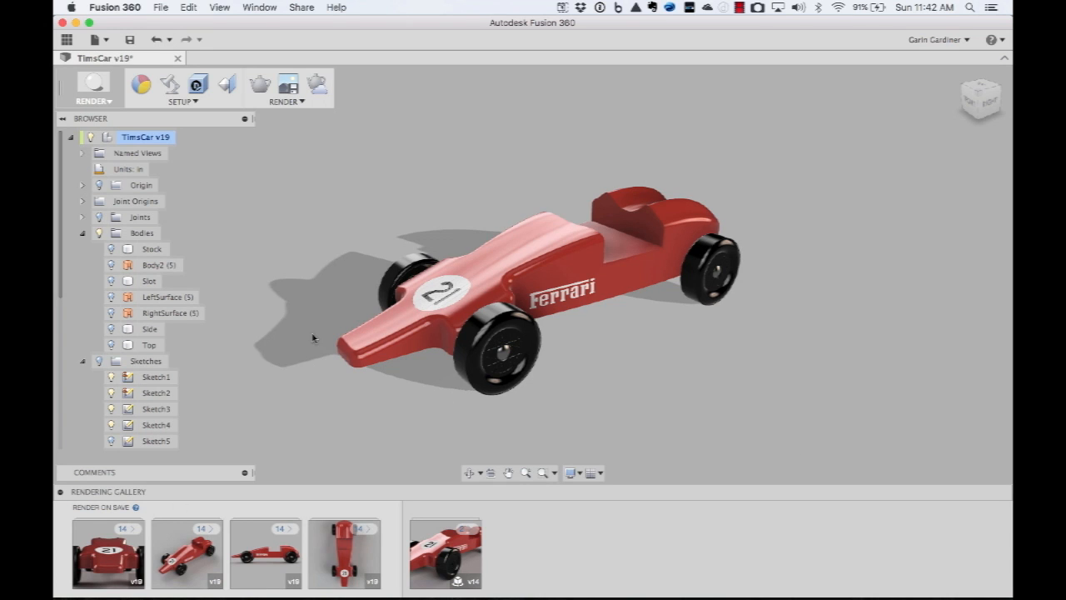
left_click(93, 90)
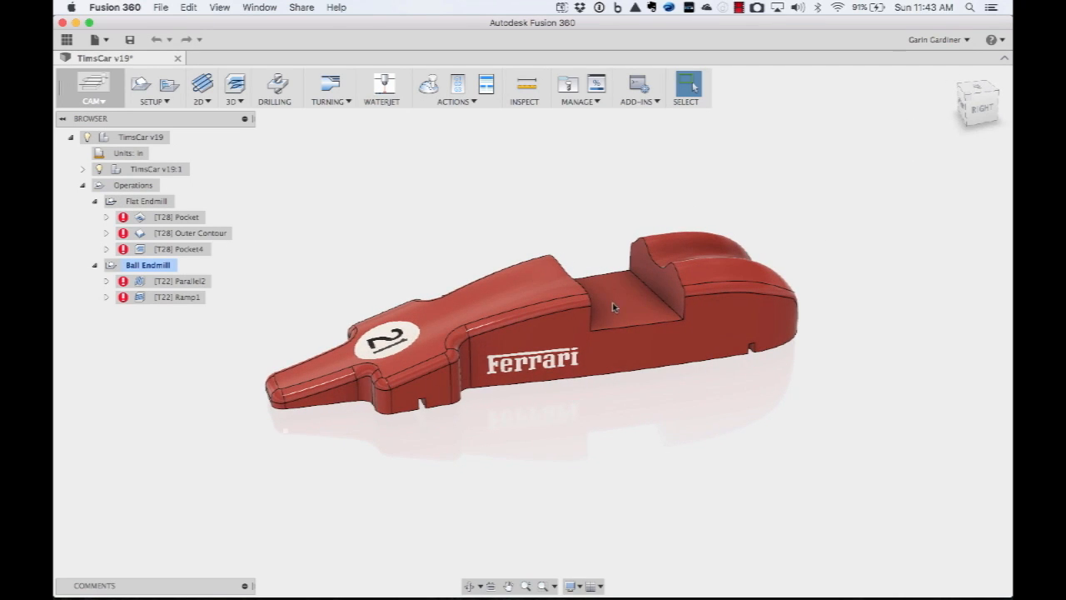
mouse_move(608, 272)
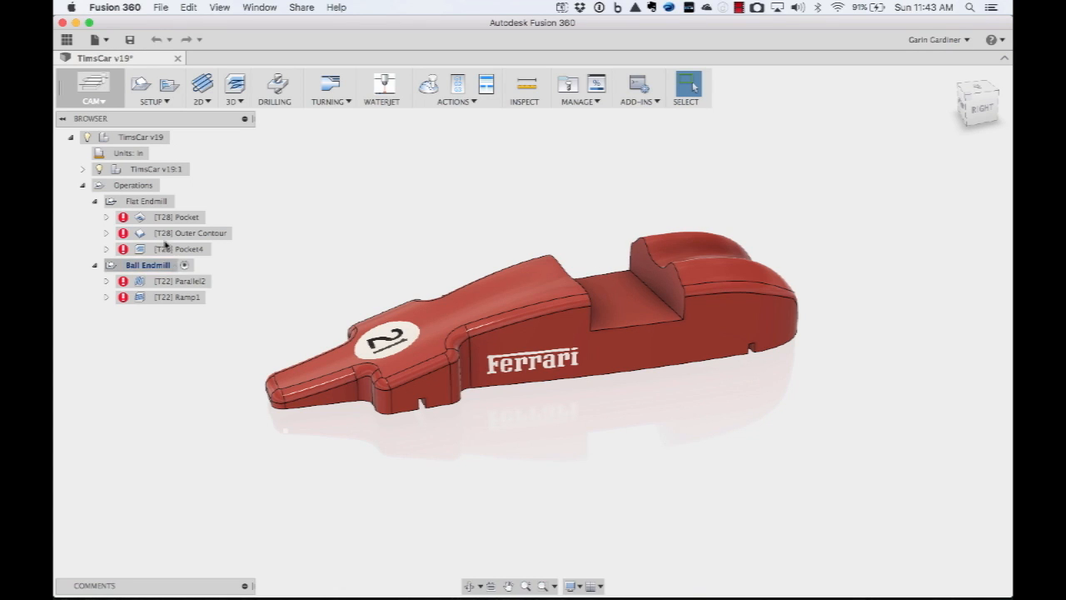
Step: Expand the car component's contents in the CAM browser
left_click(82, 169)
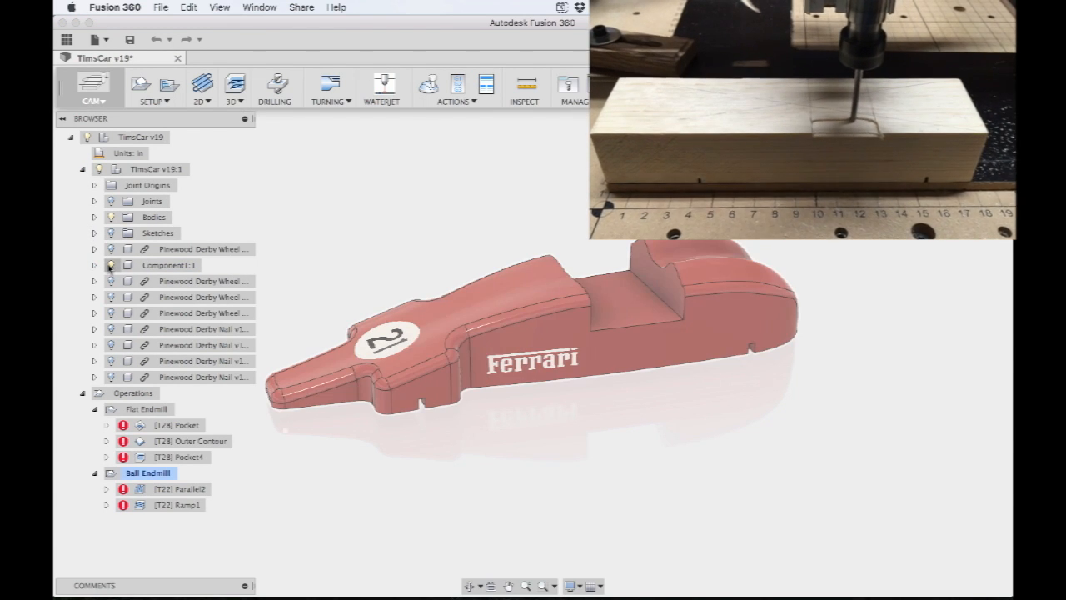
Step: Select the Flat Endmill operations and generate their toolpaths
left_click(94, 216)
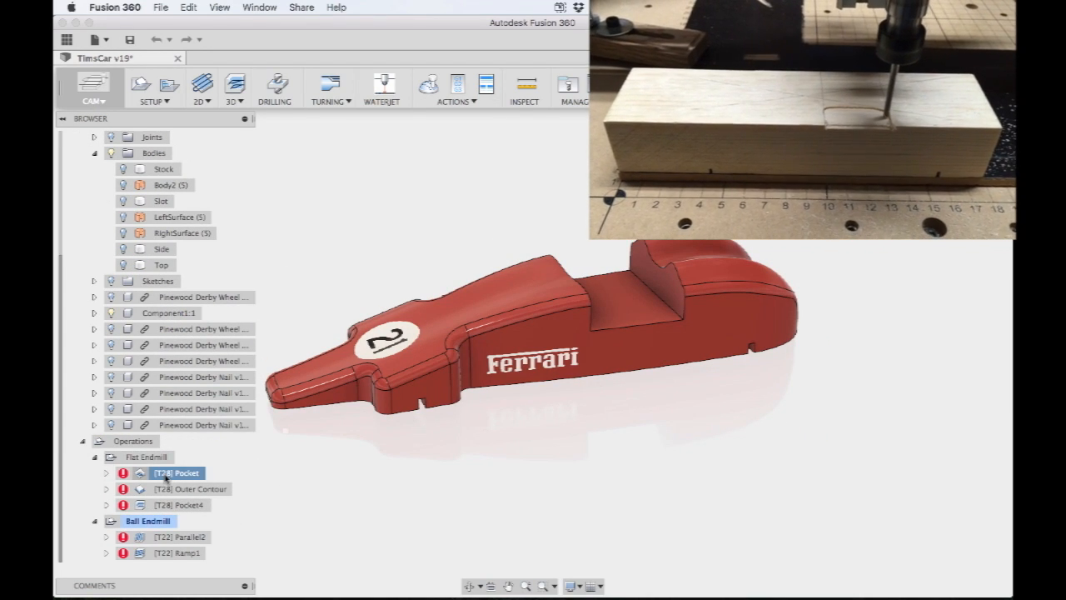
left_click(134, 441)
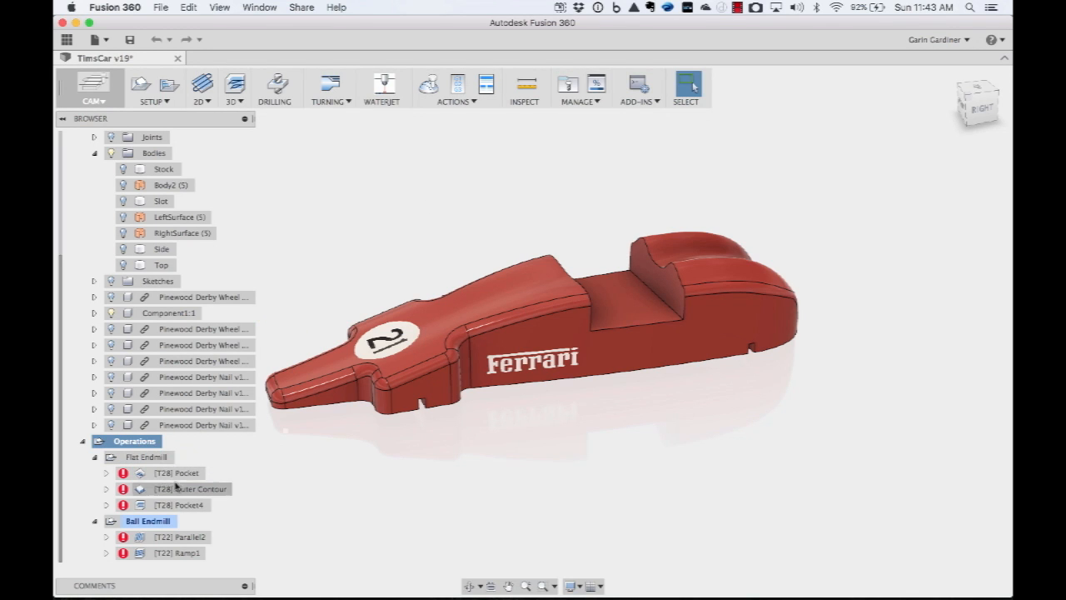
left_click(149, 456)
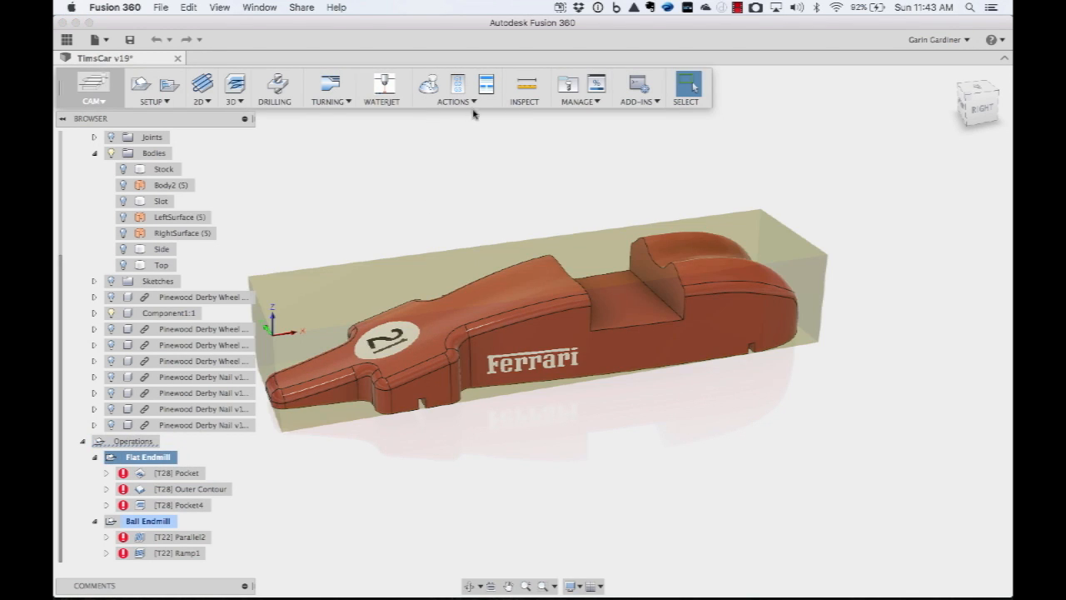
left_click(455, 89)
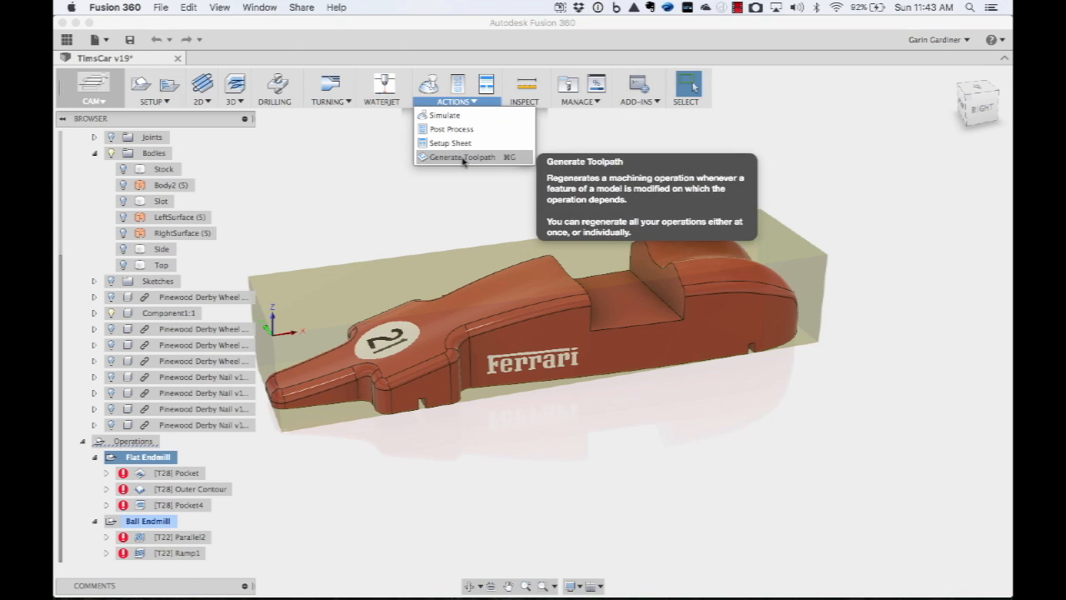
left_click(464, 157)
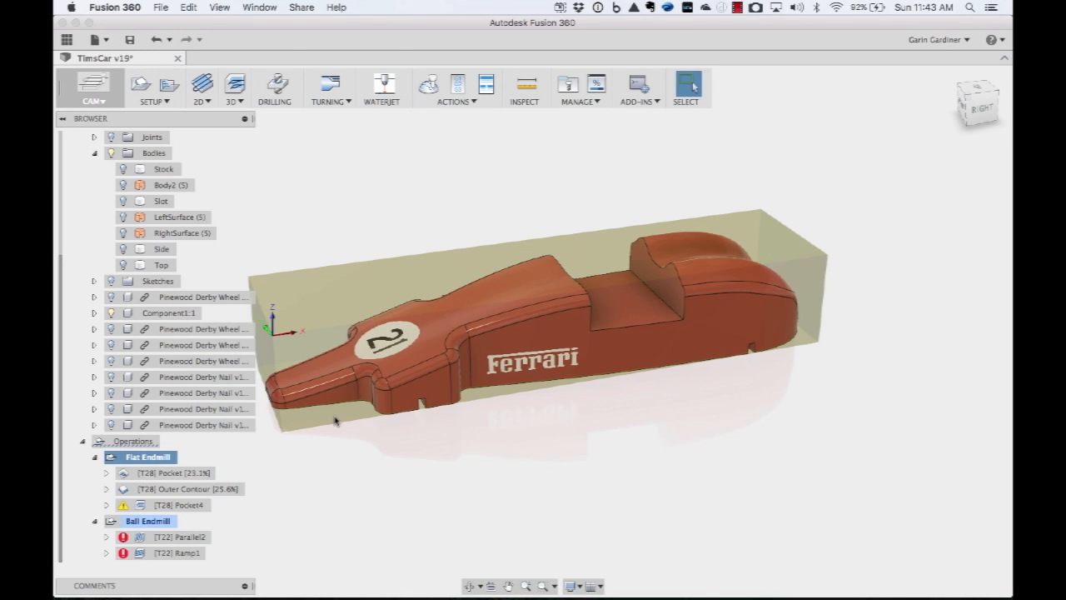
Step: Preview the Pocket, Outer Contour and Pocket4 flat endmill toolpaths in turn
left_click(167, 472)
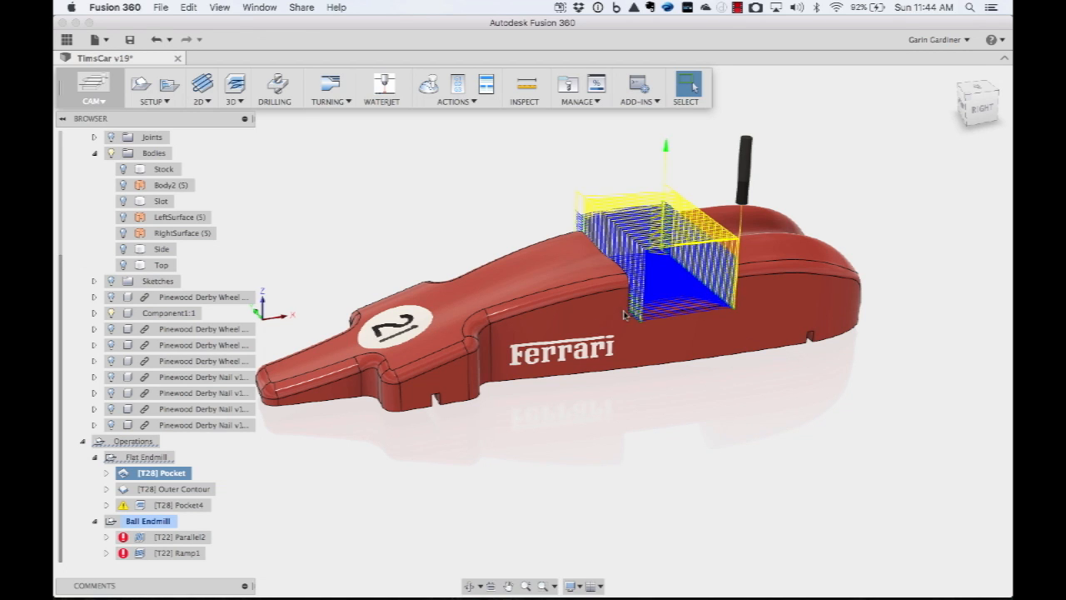
mouse_move(669, 265)
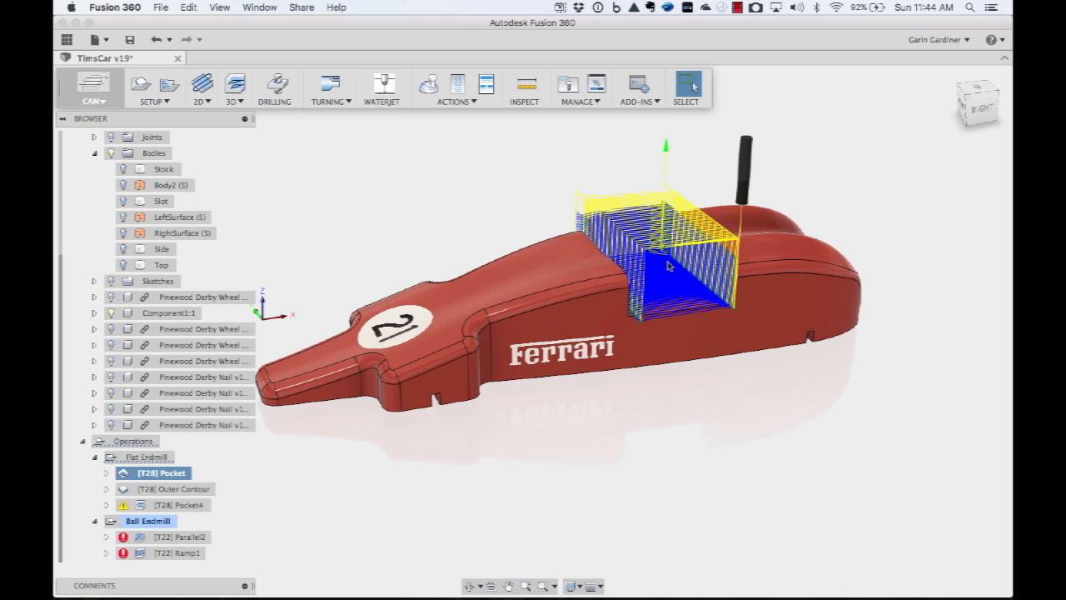
mouse_move(231, 405)
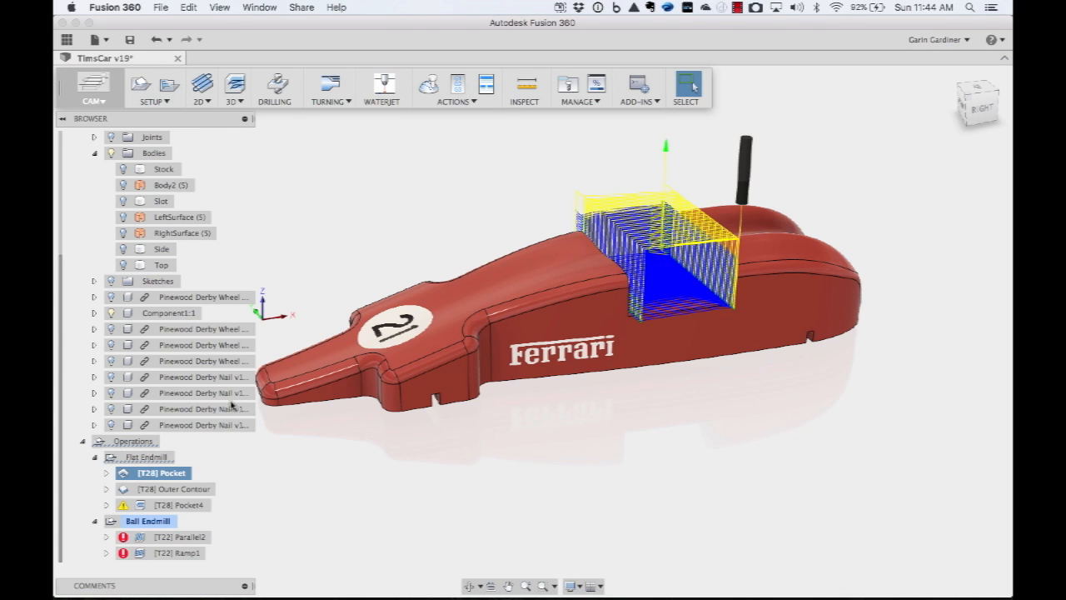
left_click(177, 489)
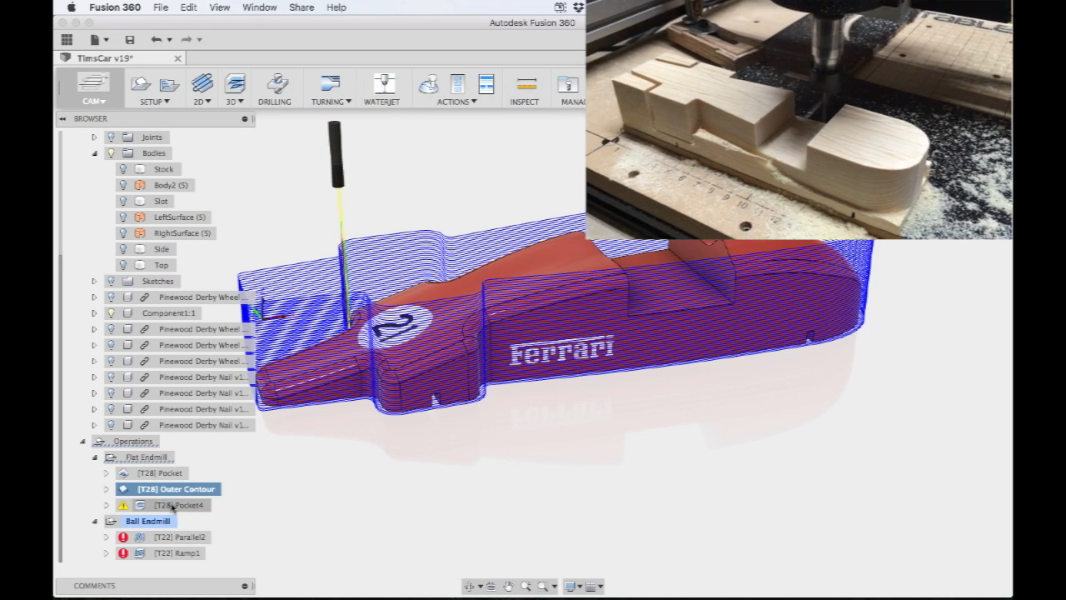
left_click(179, 505)
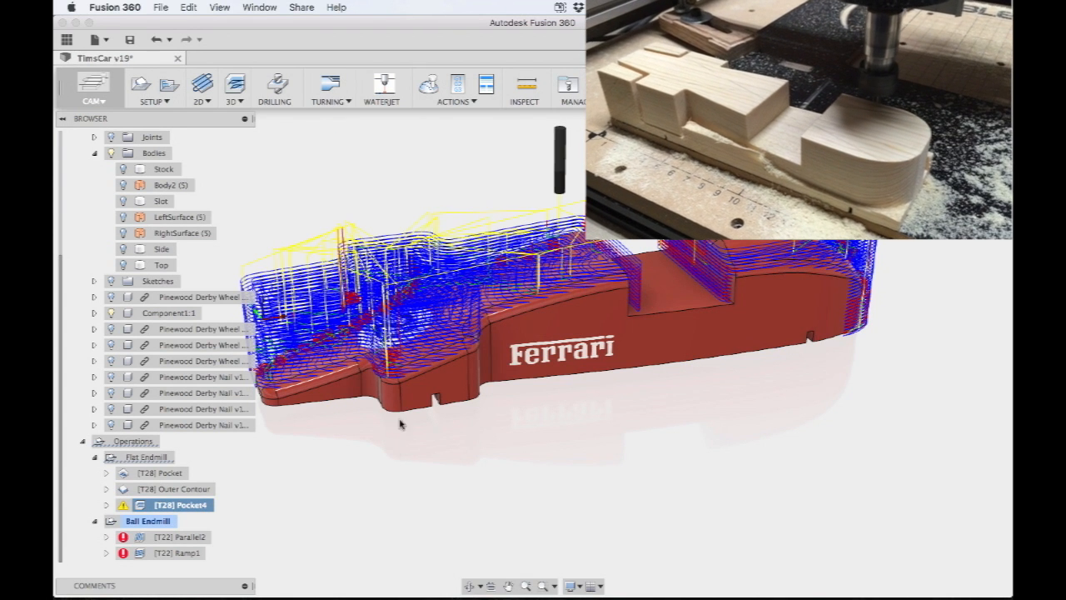
mouse_move(399, 422)
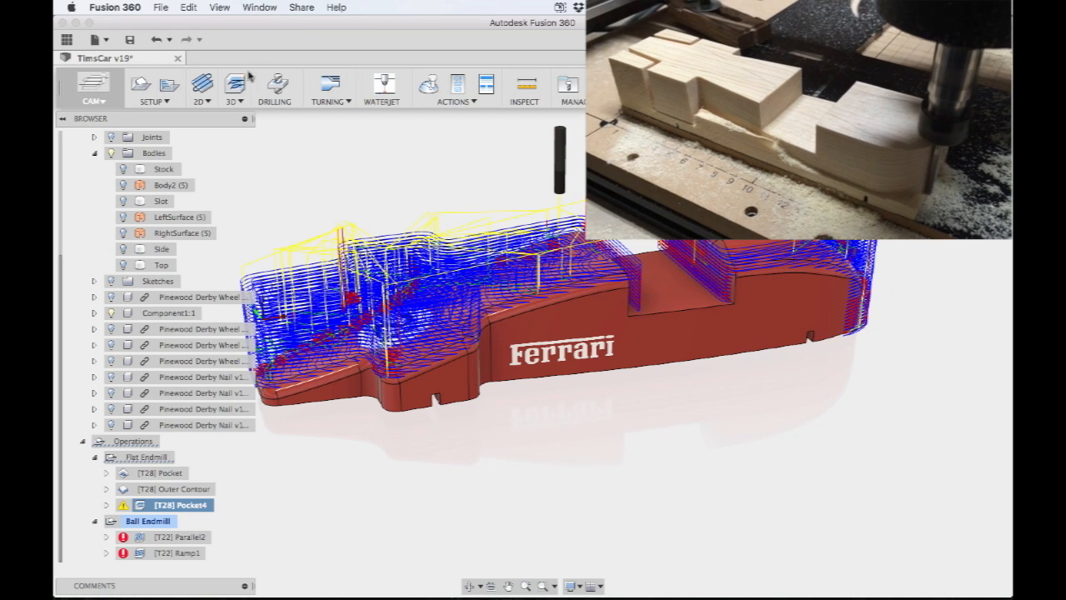
left_click(233, 89)
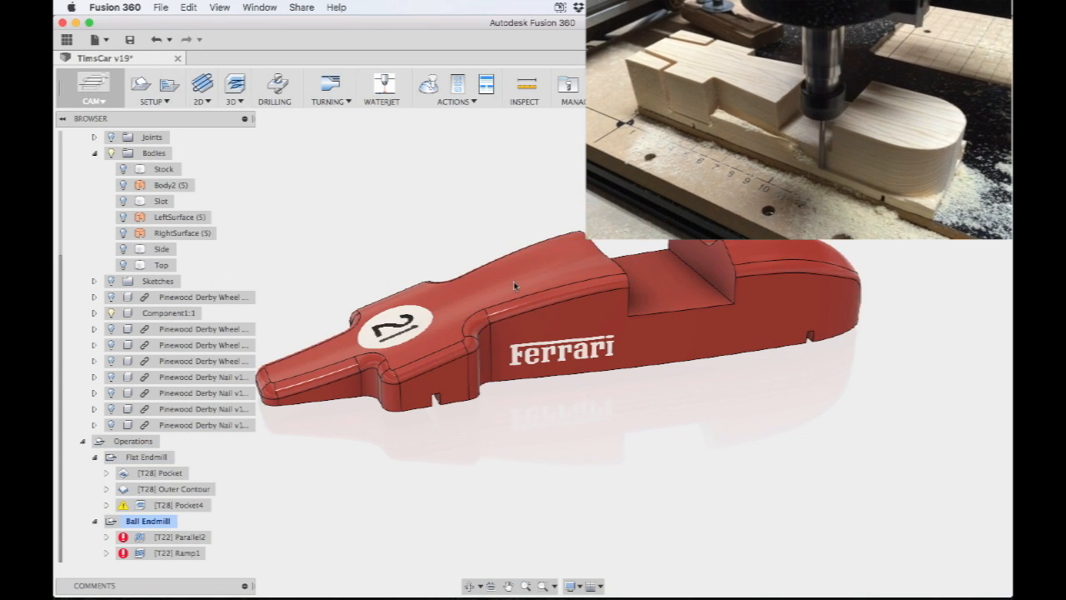
left_click(180, 504)
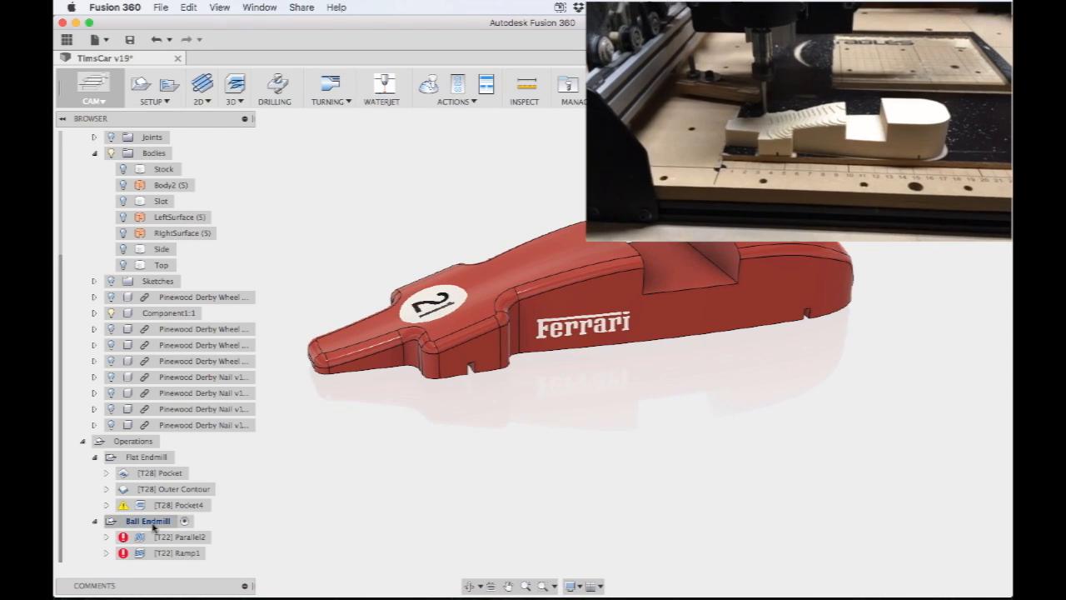
Step: Inspect the Ball Endmill operations and generate the Parallel2 toolpath
right_click(148, 520)
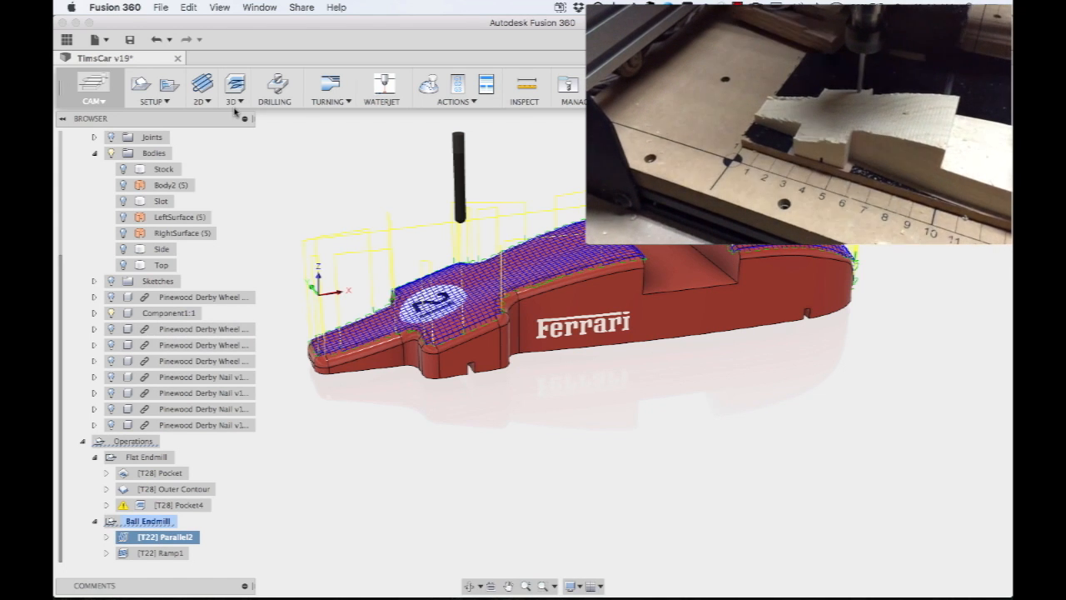
left_click(234, 86)
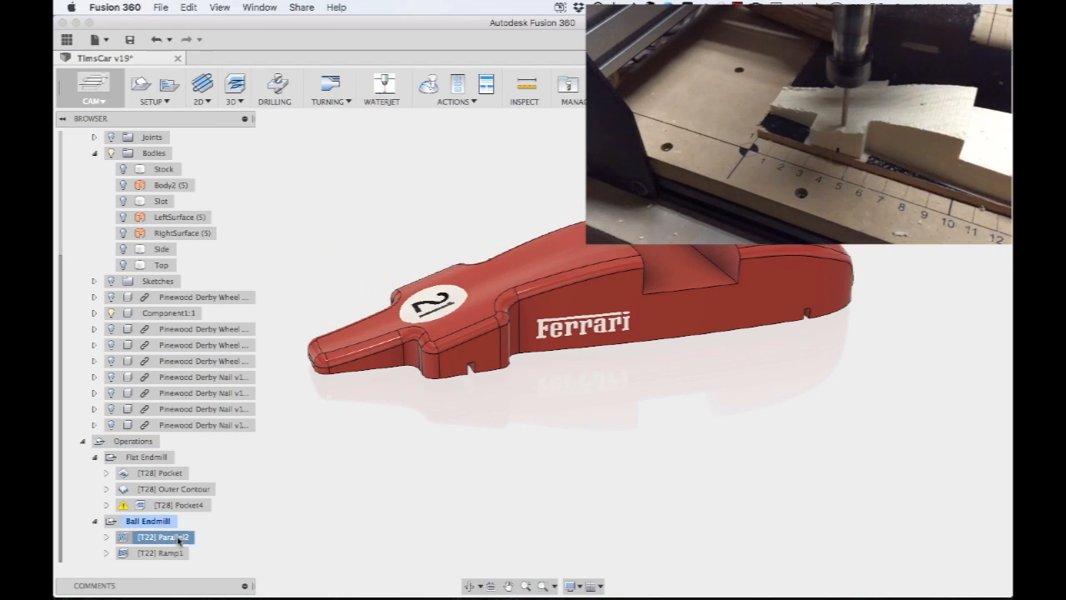
double_click(162, 536)
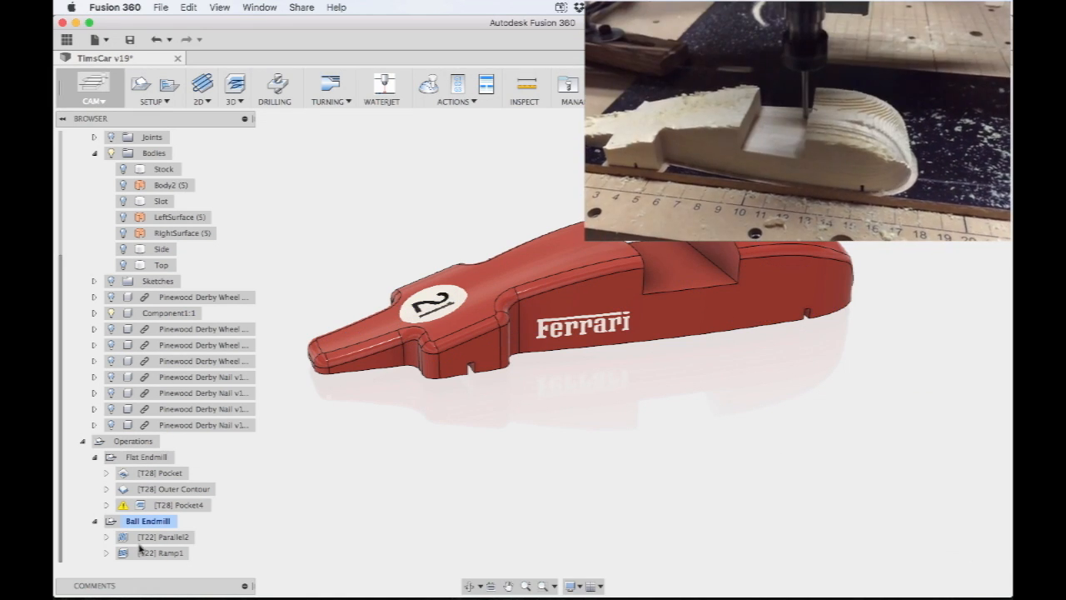
right_click(164, 536)
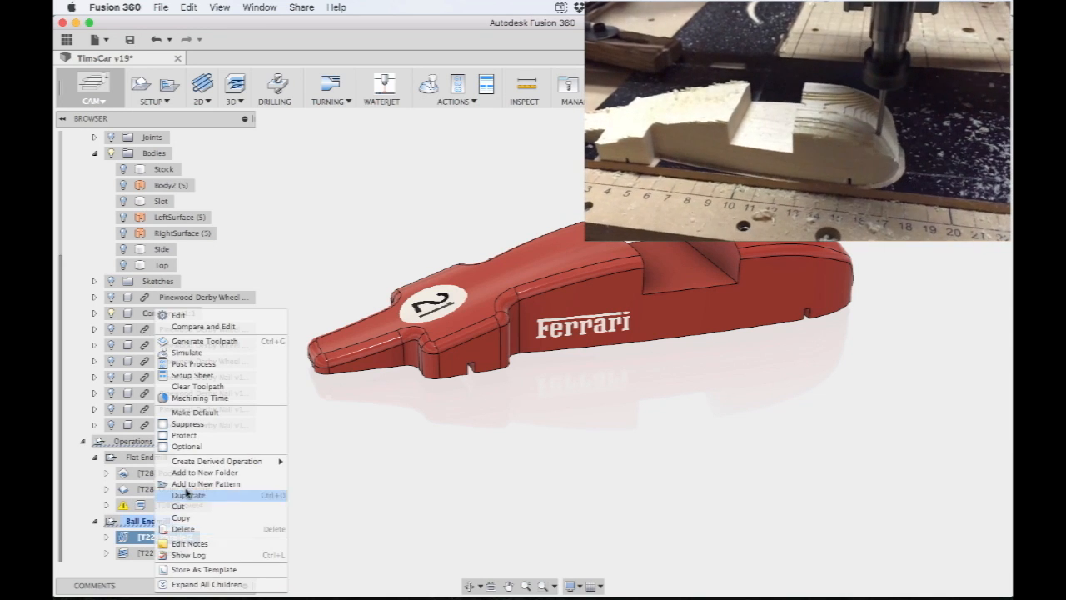
left_click(204, 341)
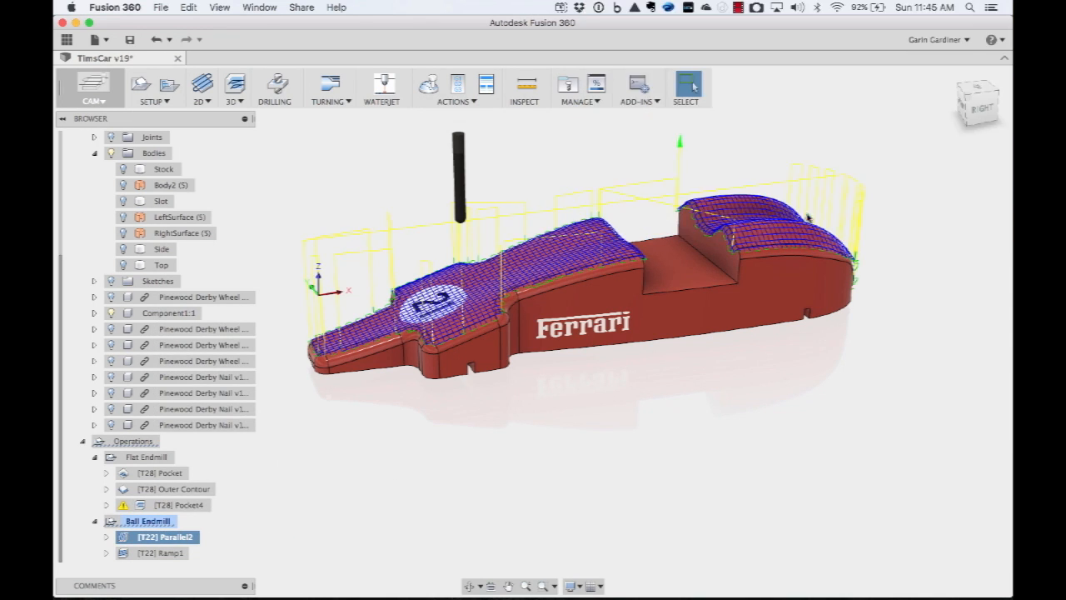
mouse_move(920, 239)
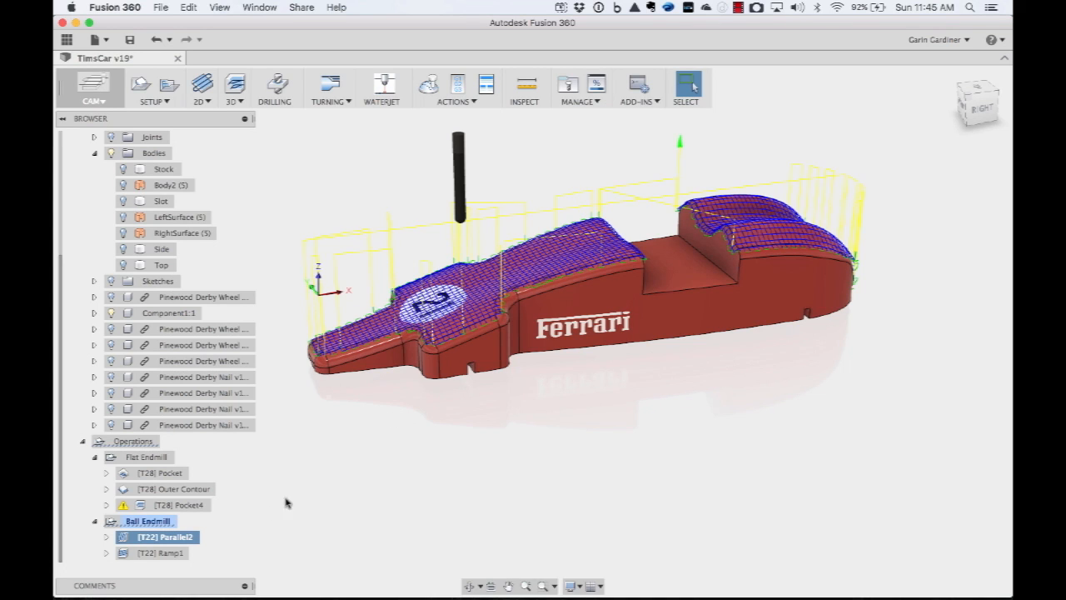
mouse_move(466, 362)
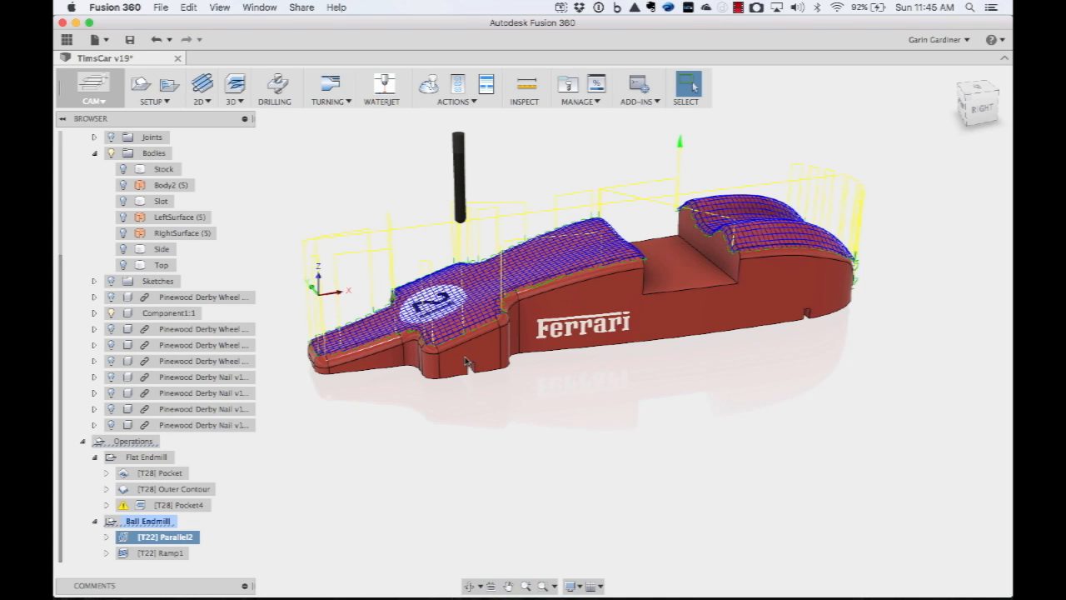
mouse_move(462, 393)
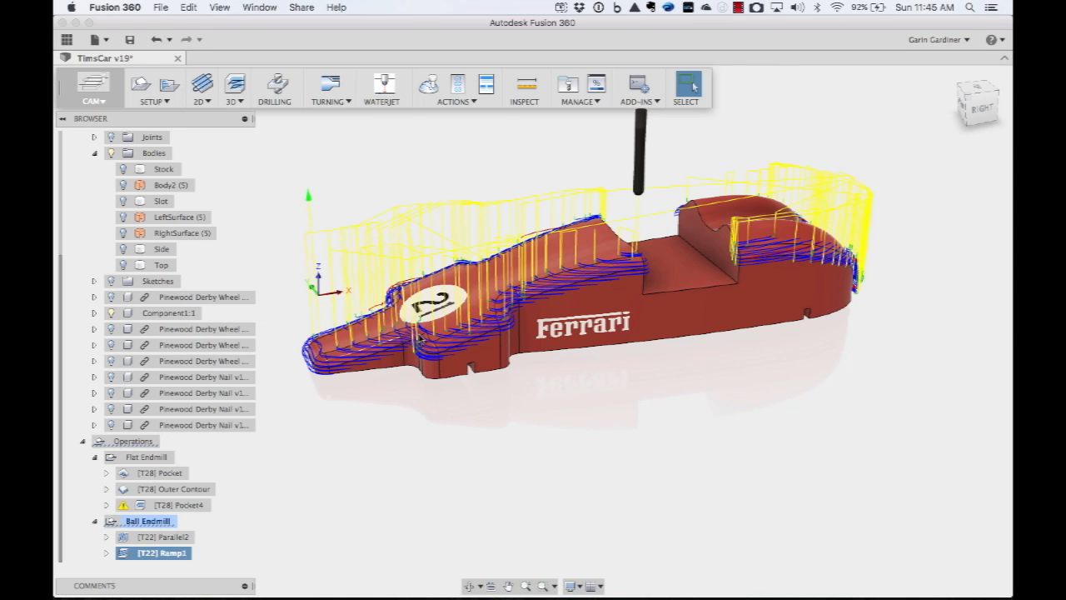
mouse_move(177, 571)
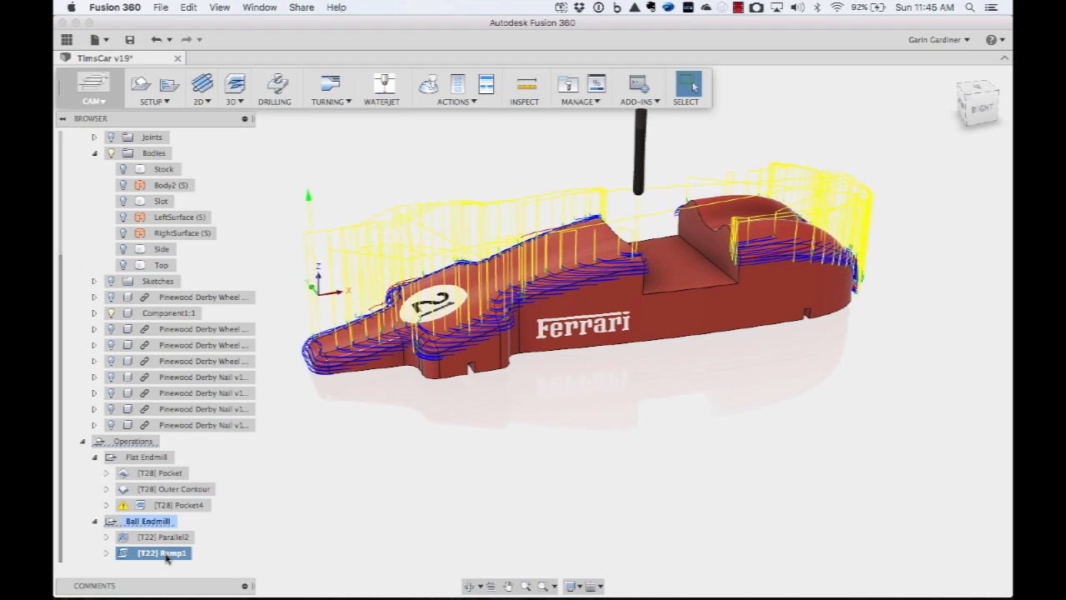
Step: Browse the 3D strategies menu, then bring up the Operations context menu to hide toolpaths
left_click(234, 89)
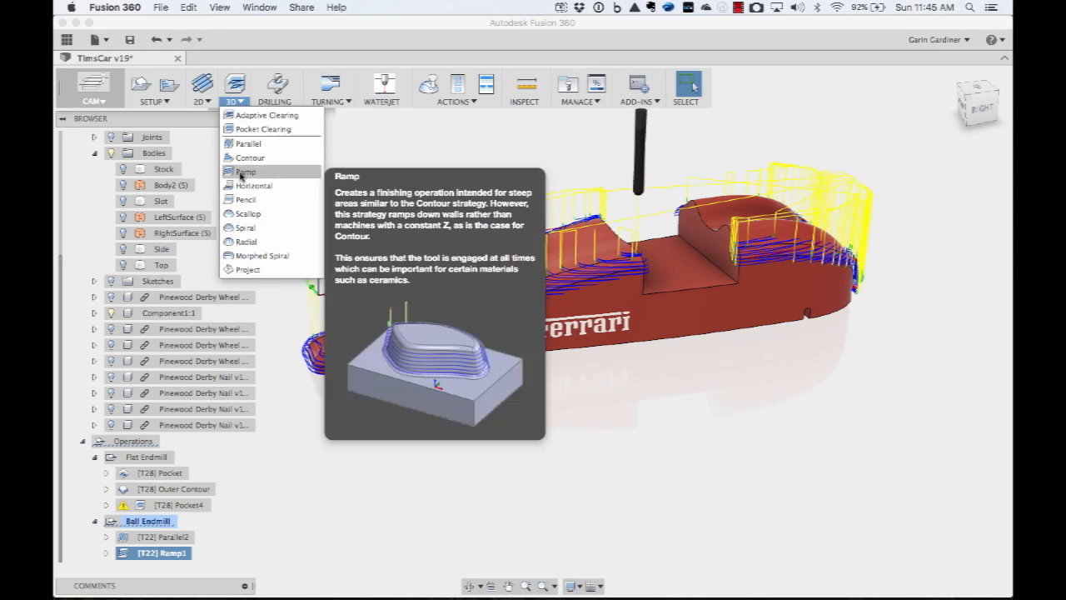
mouse_move(245, 228)
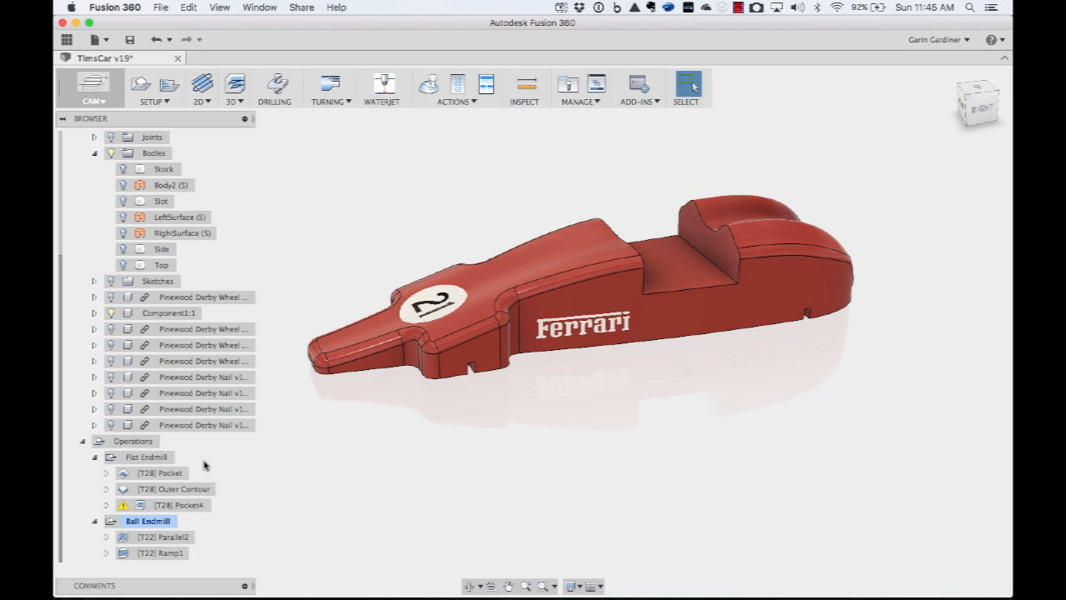
right_click(148, 456)
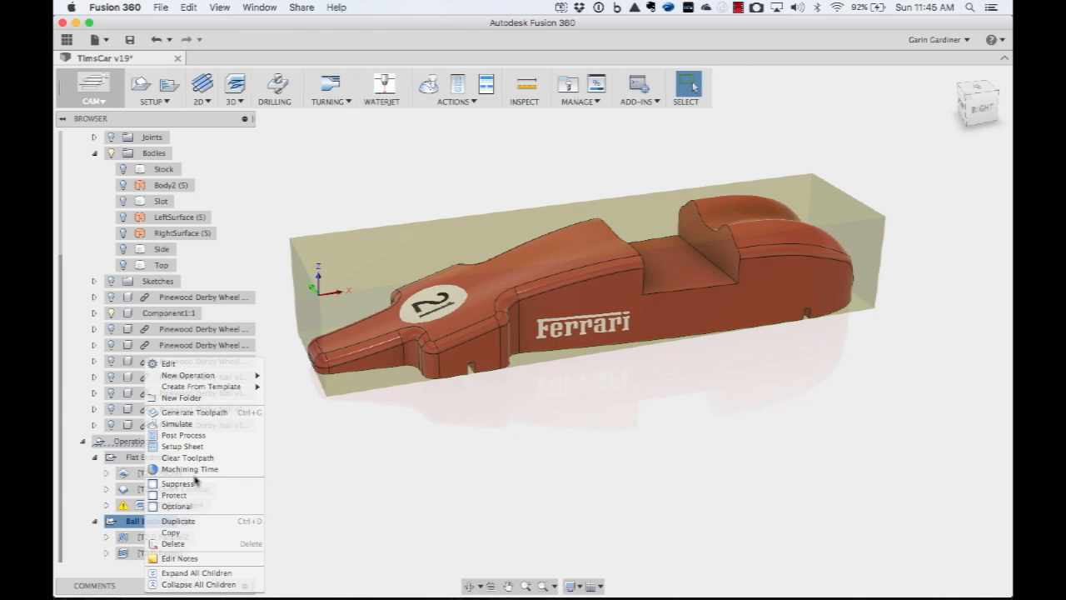
mouse_move(183, 435)
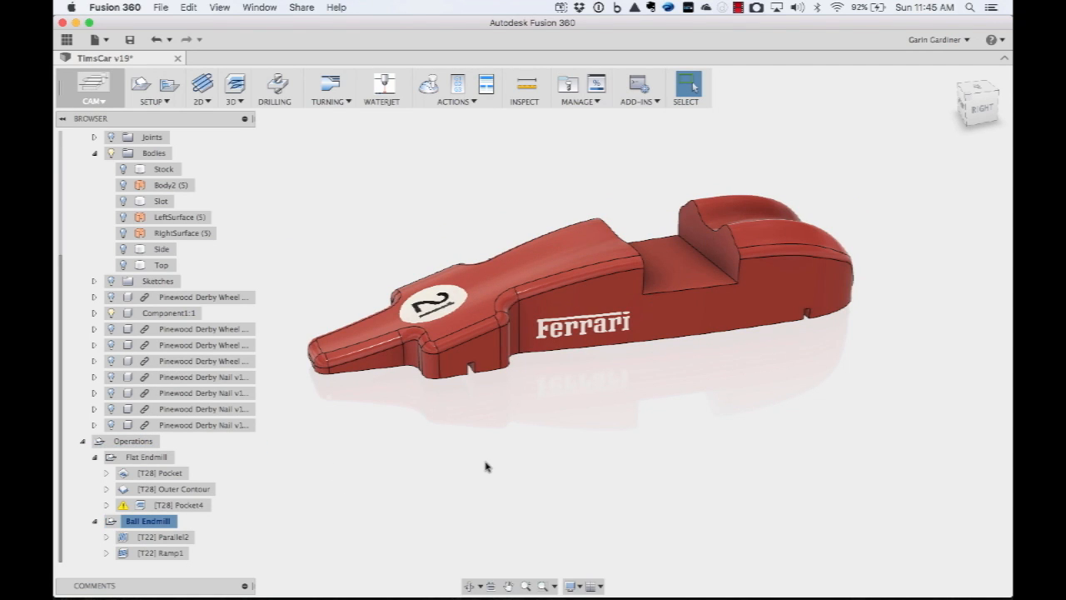
mouse_move(456, 505)
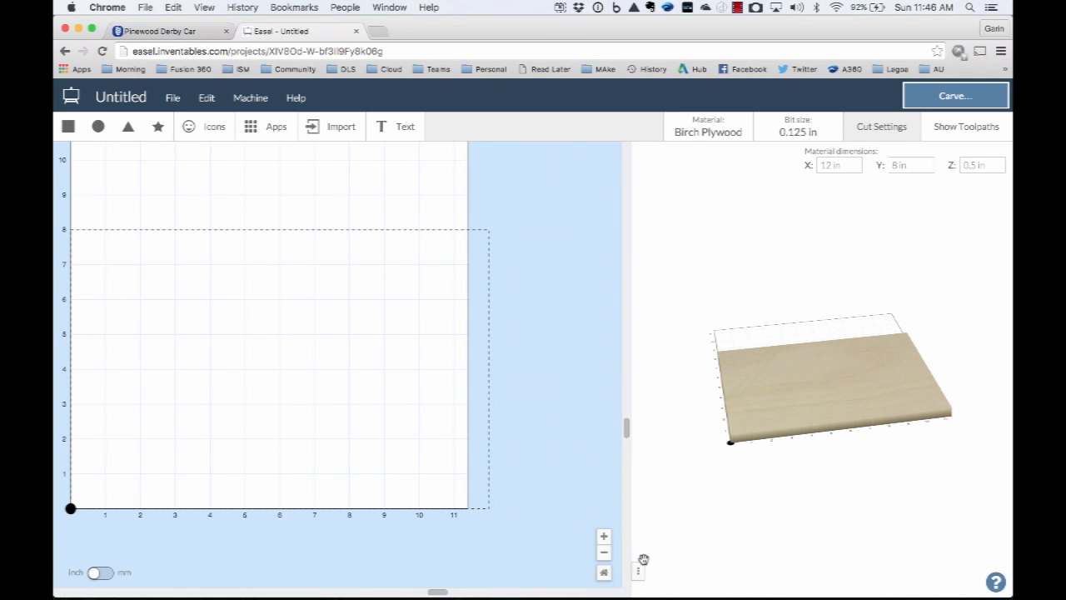
mouse_move(347, 563)
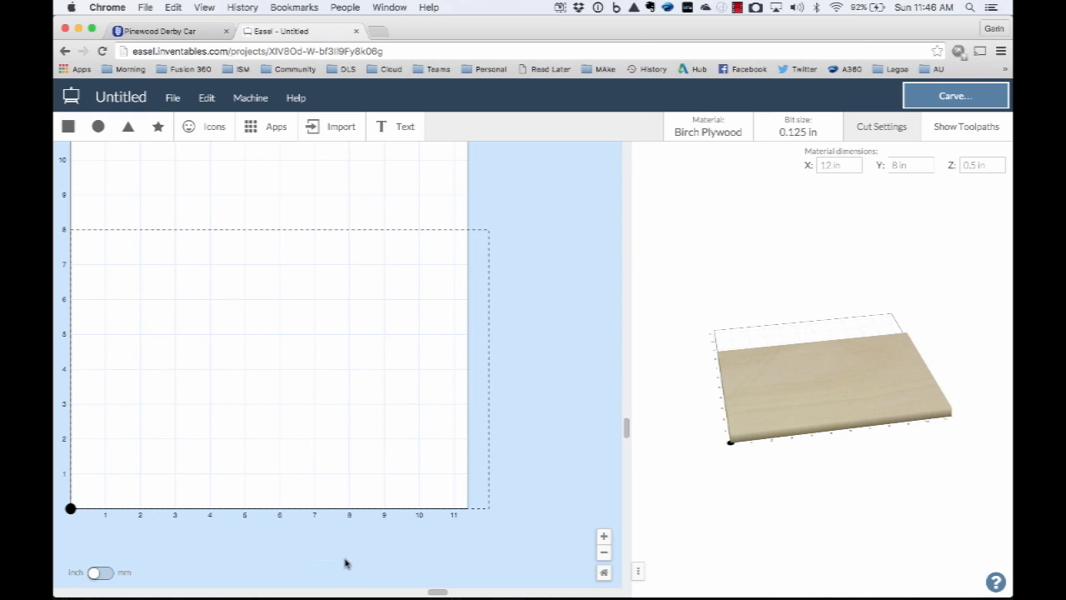
left_click(173, 98)
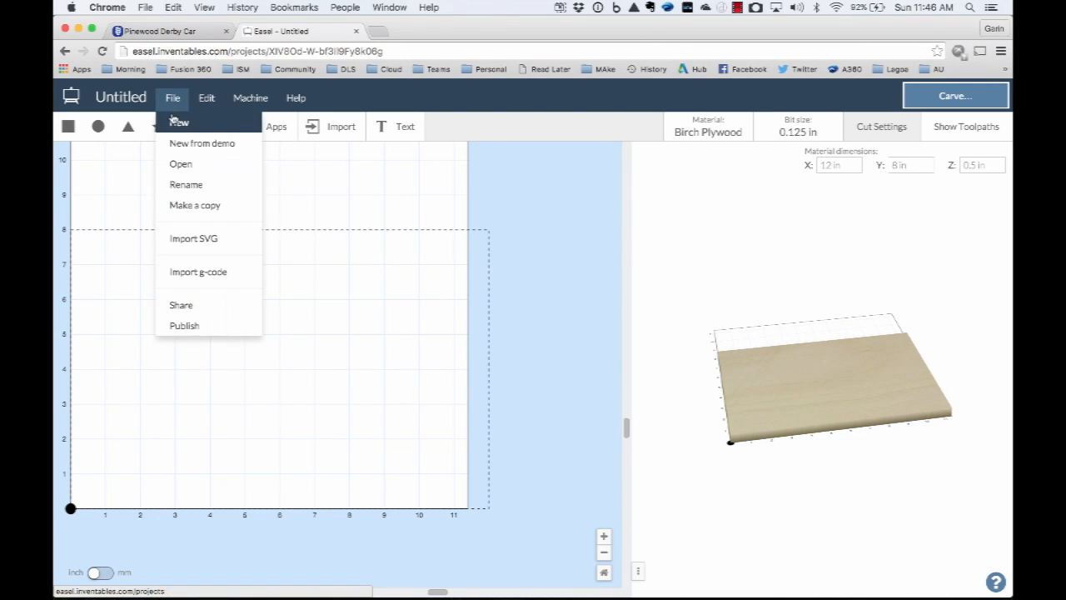
mouse_move(198, 272)
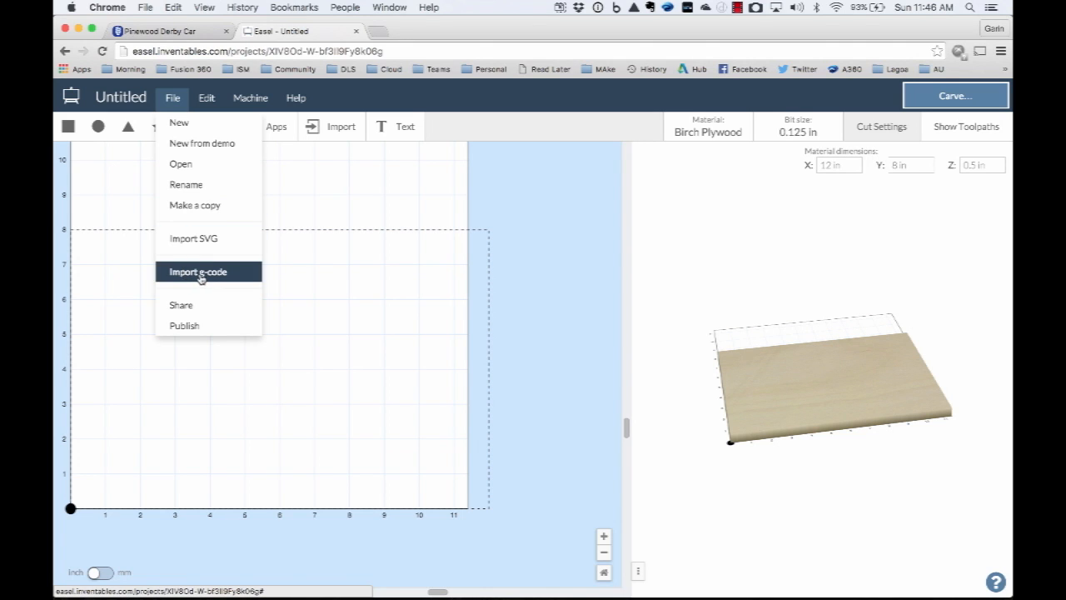
left_click(197, 271)
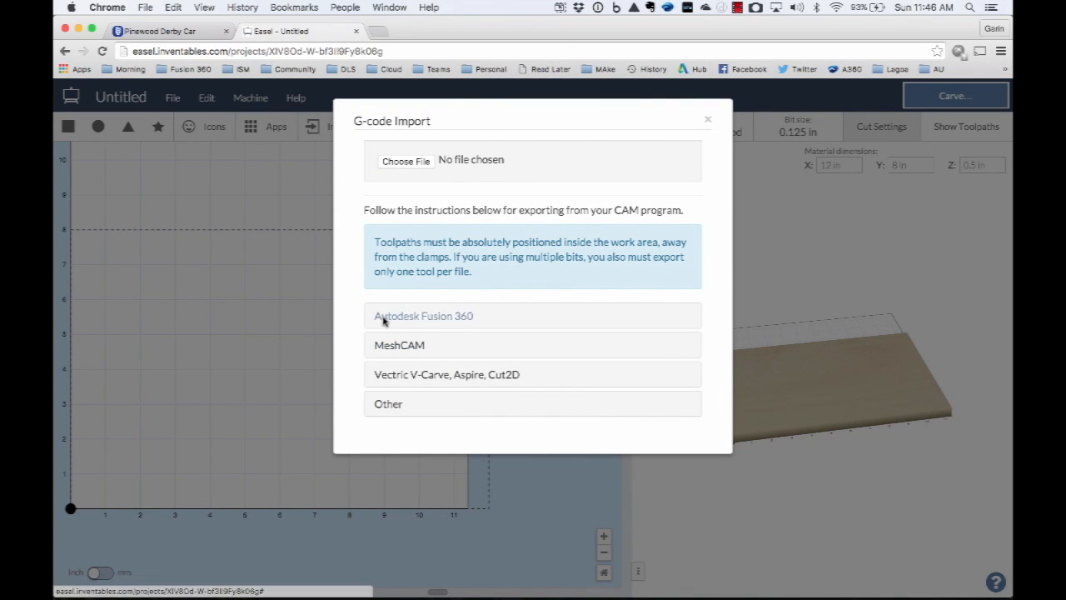
mouse_move(400, 383)
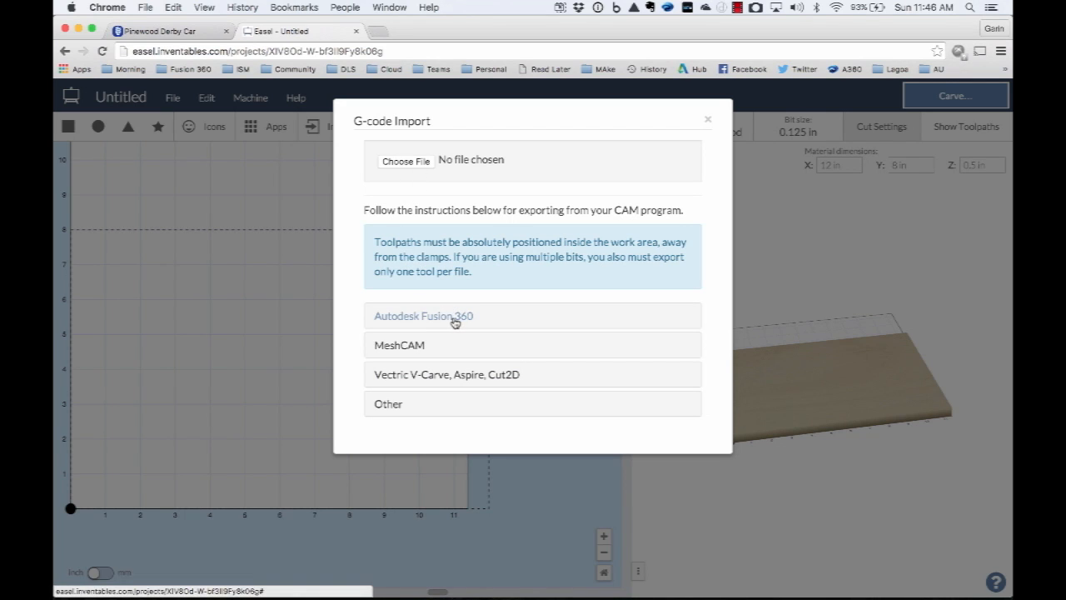
mouse_move(707, 124)
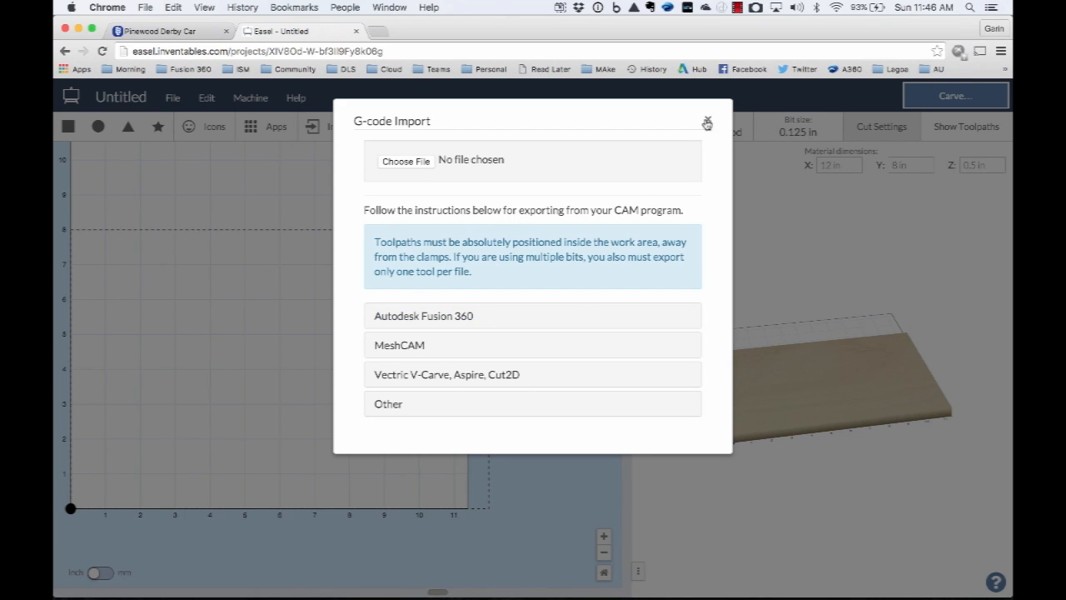
left_click(706, 123)
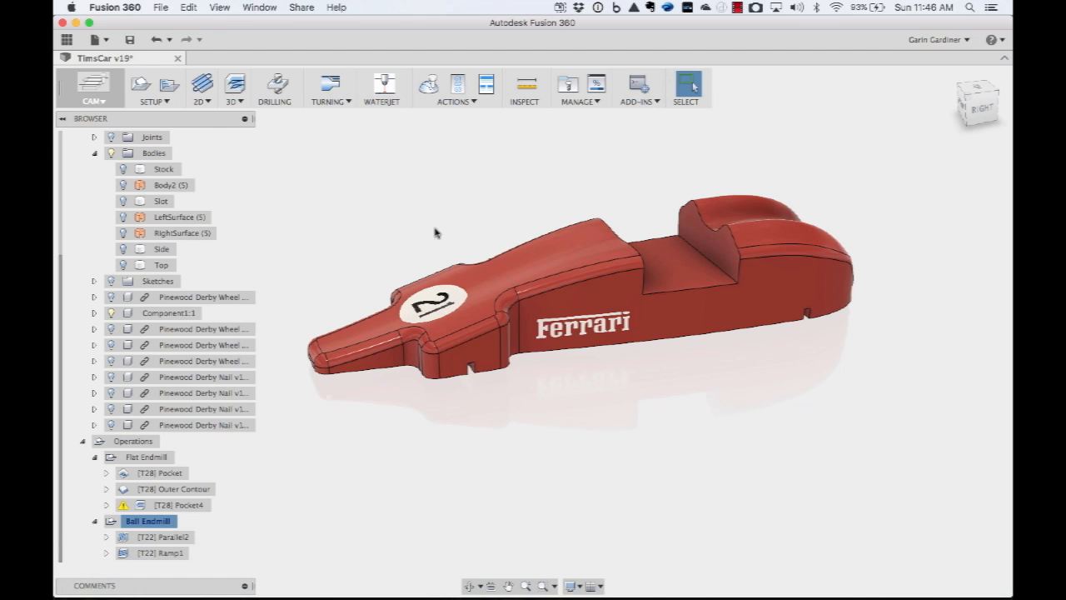
left_click(455, 88)
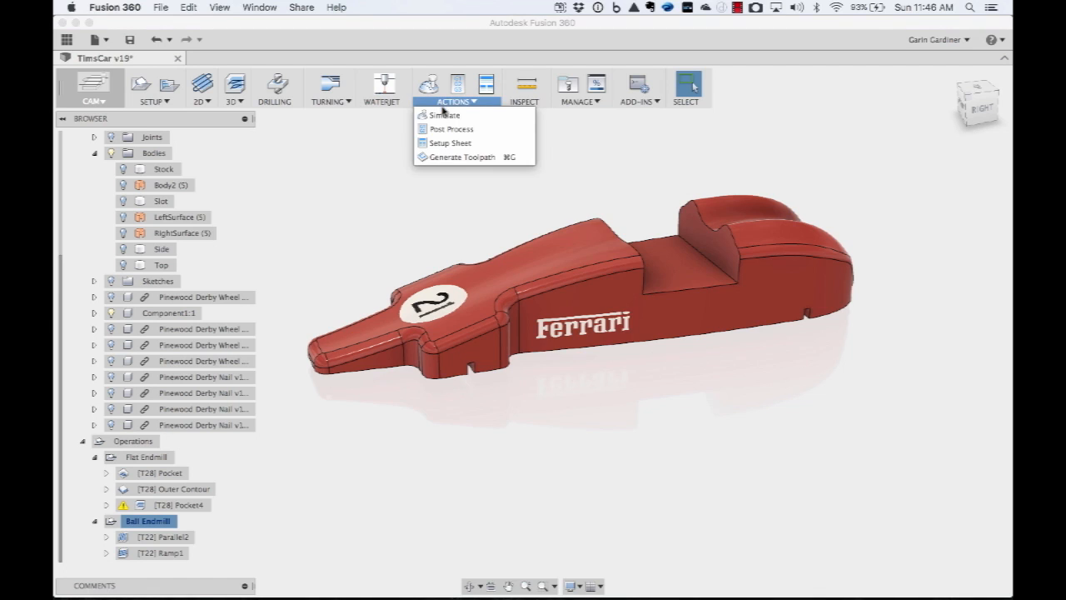
mouse_move(451, 128)
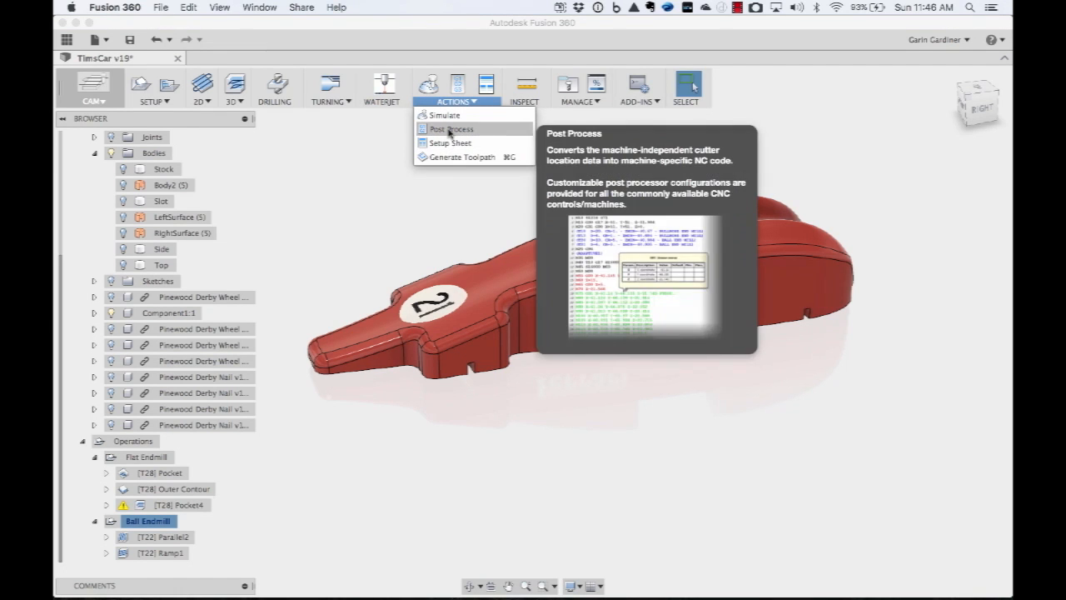
left_click(451, 129)
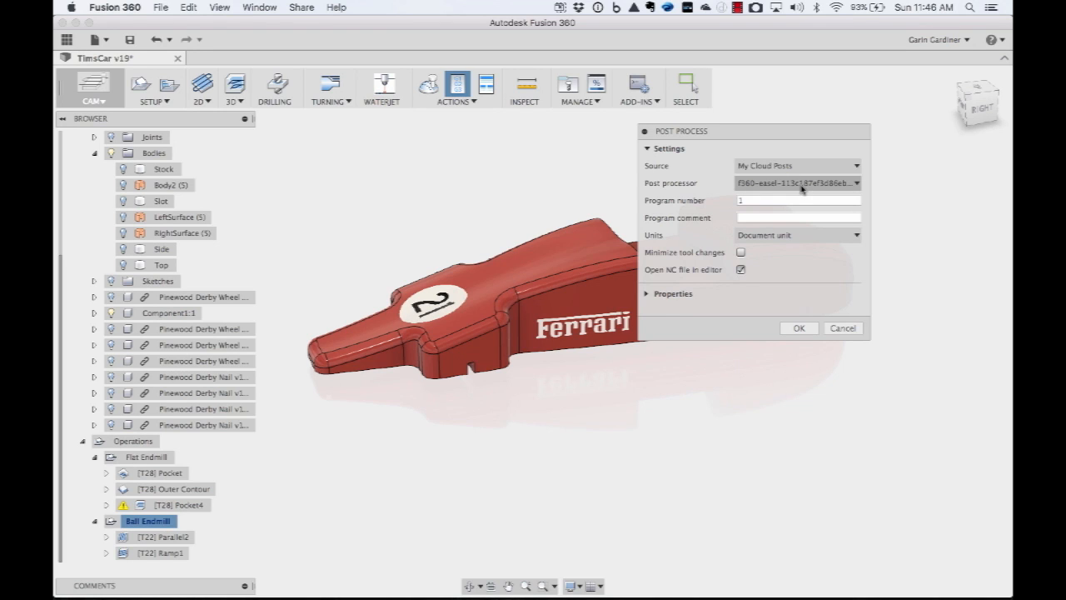
mouse_move(775, 190)
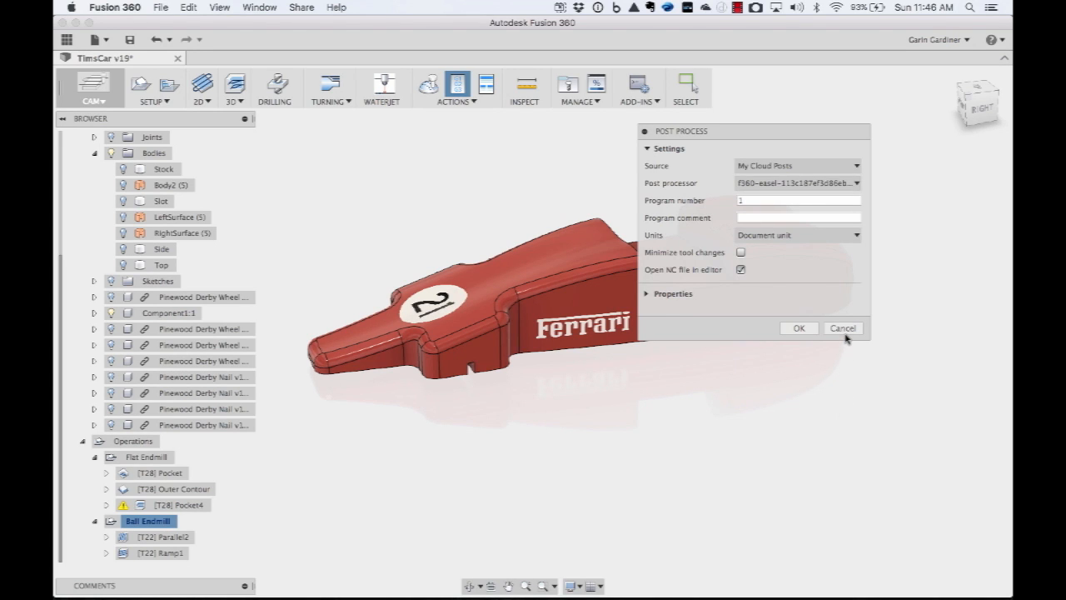
mouse_move(808, 291)
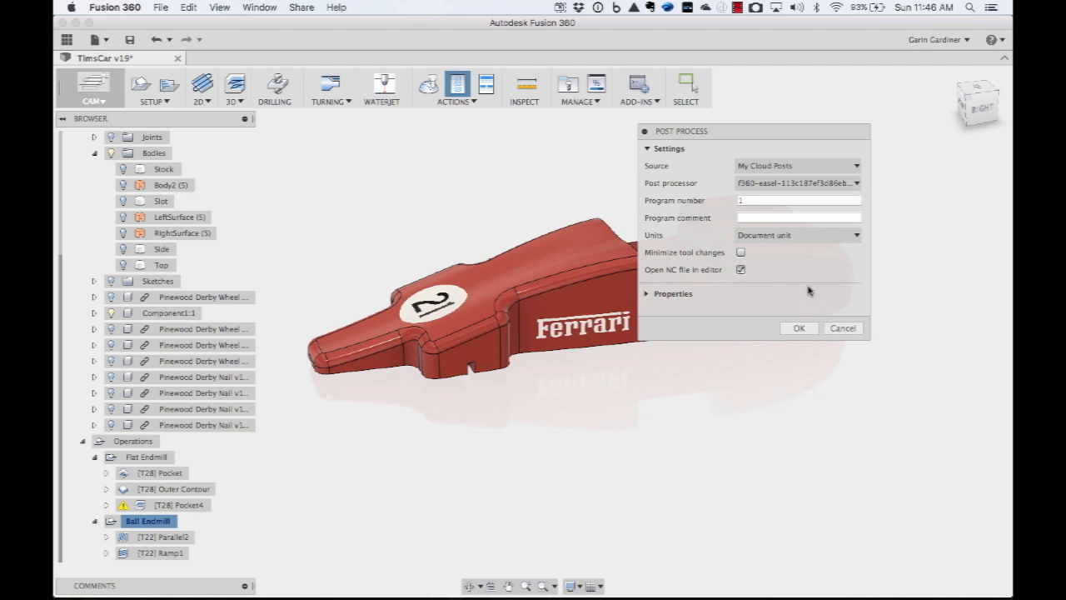
mouse_move(842, 328)
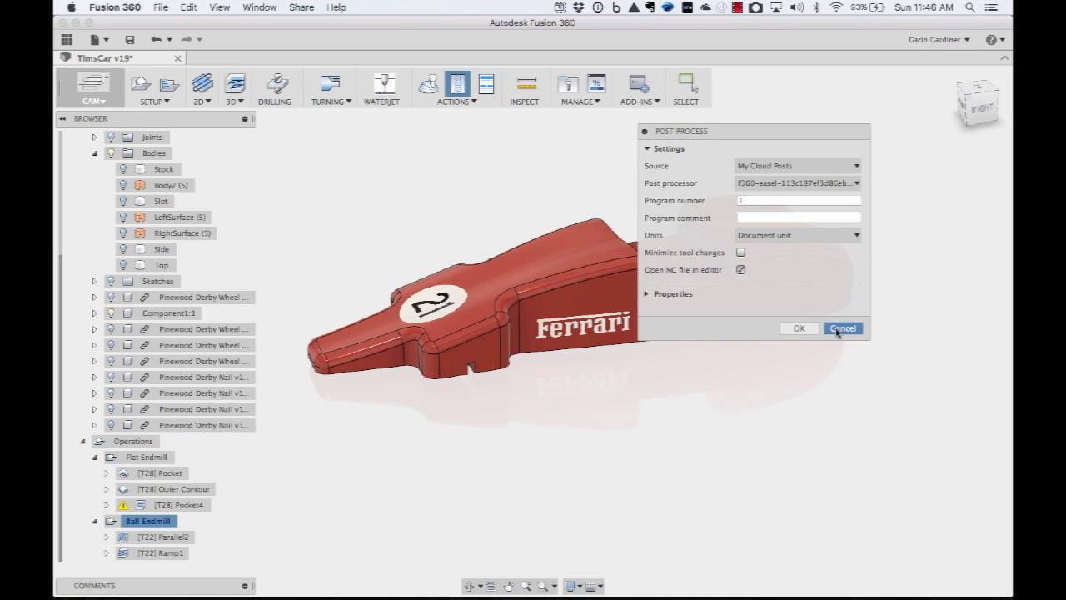
left_click(841, 327)
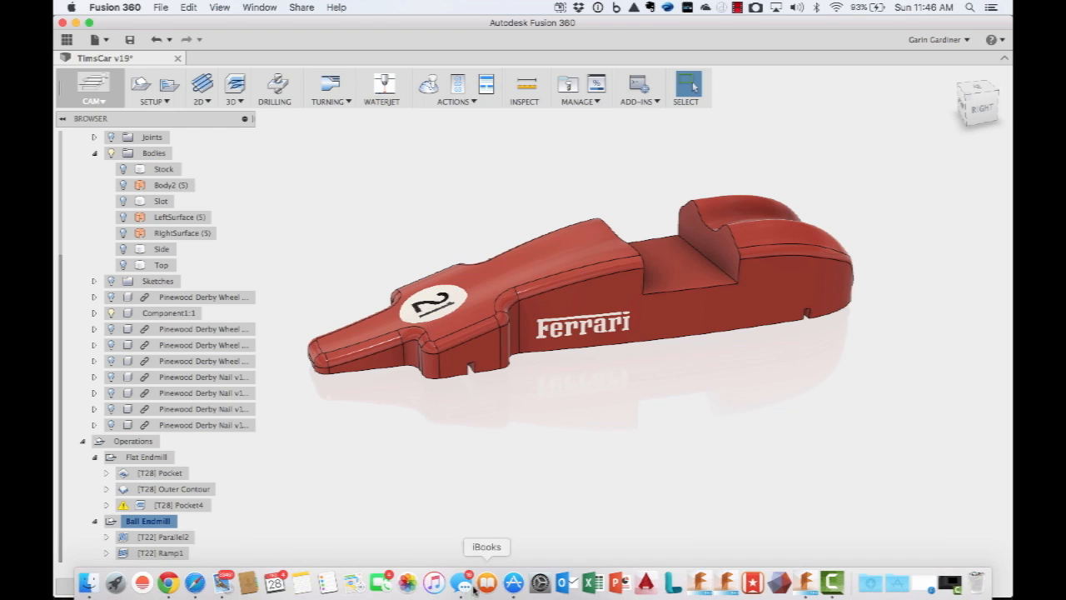
mouse_move(804, 583)
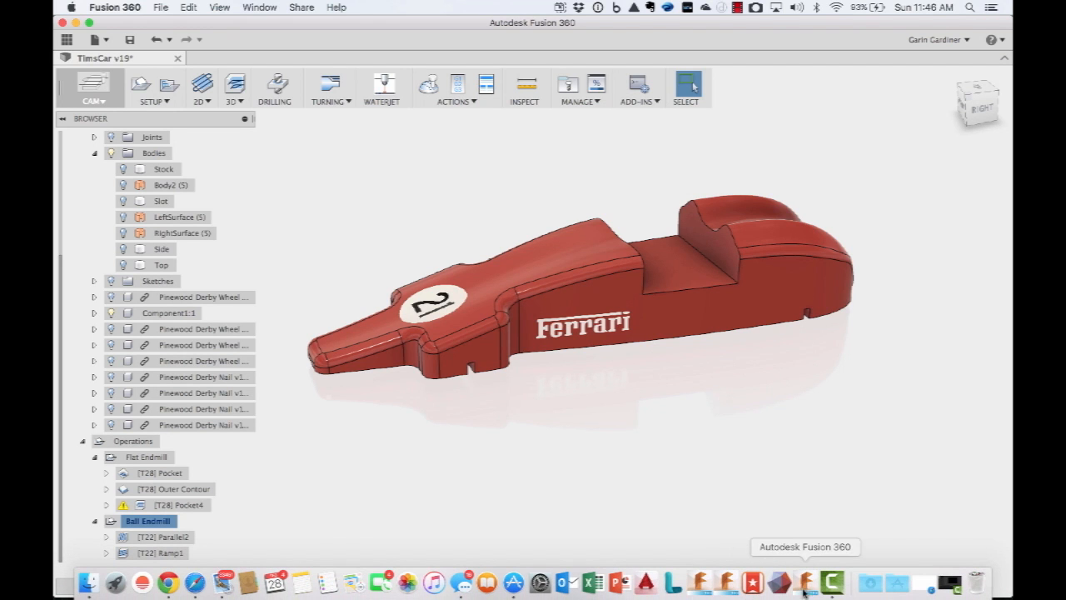
Step: Import CarFlatEndMill.nc into the Easel project, then zoom and orbit the preview around the car
left_click(166, 582)
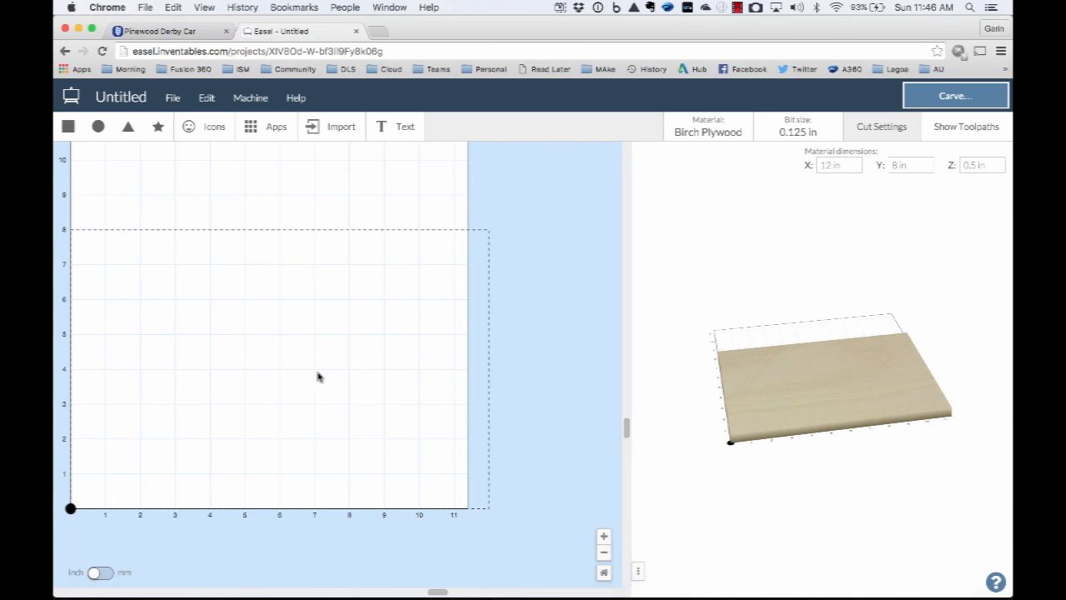
left_click(173, 98)
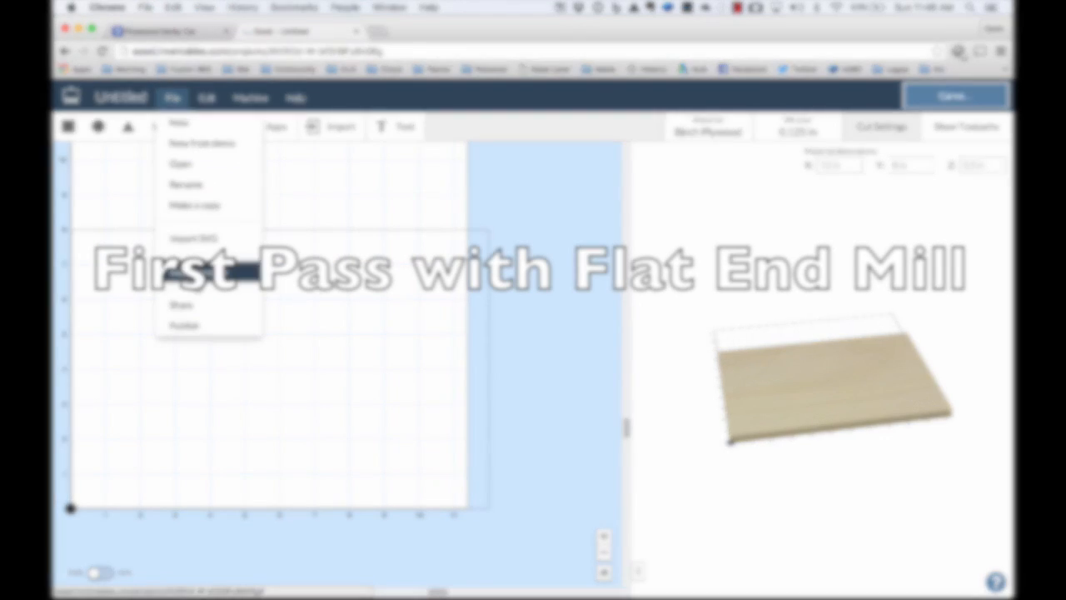
left_click(194, 239)
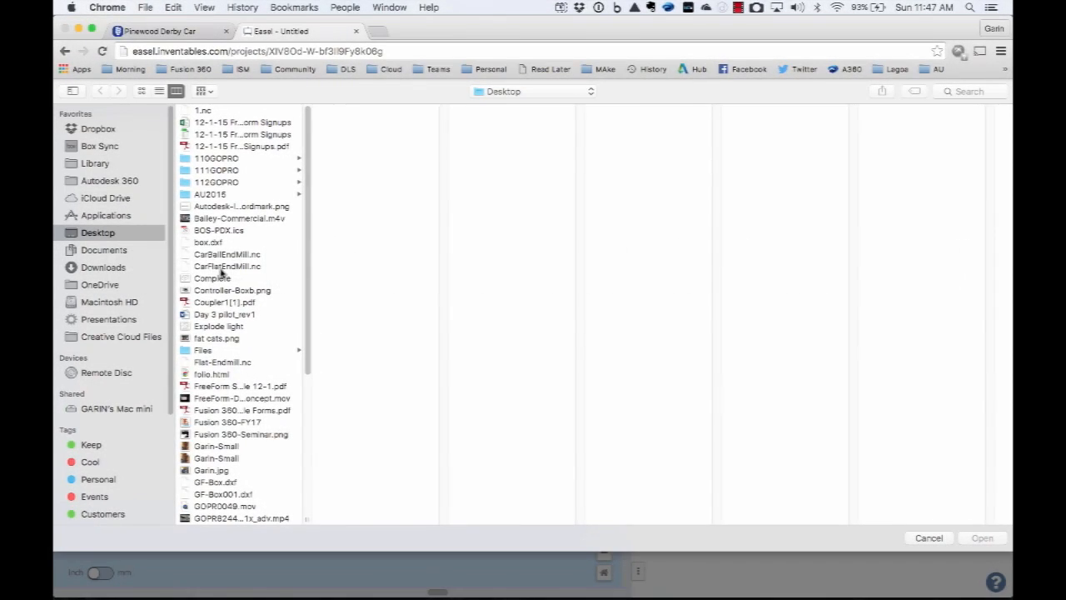
mouse_move(231, 272)
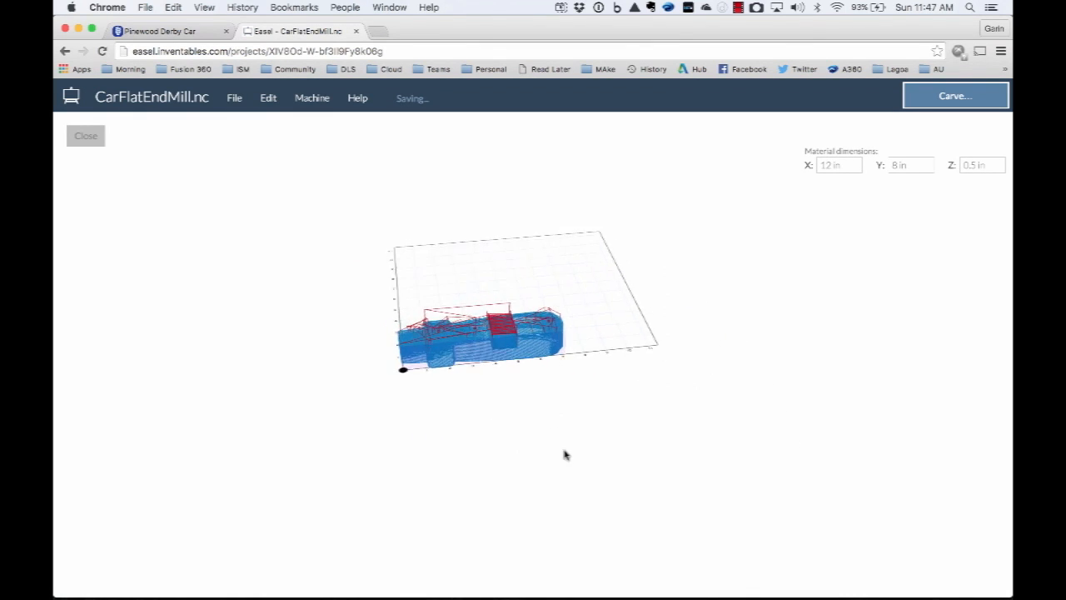
left_click_drag(566, 454, 462, 350)
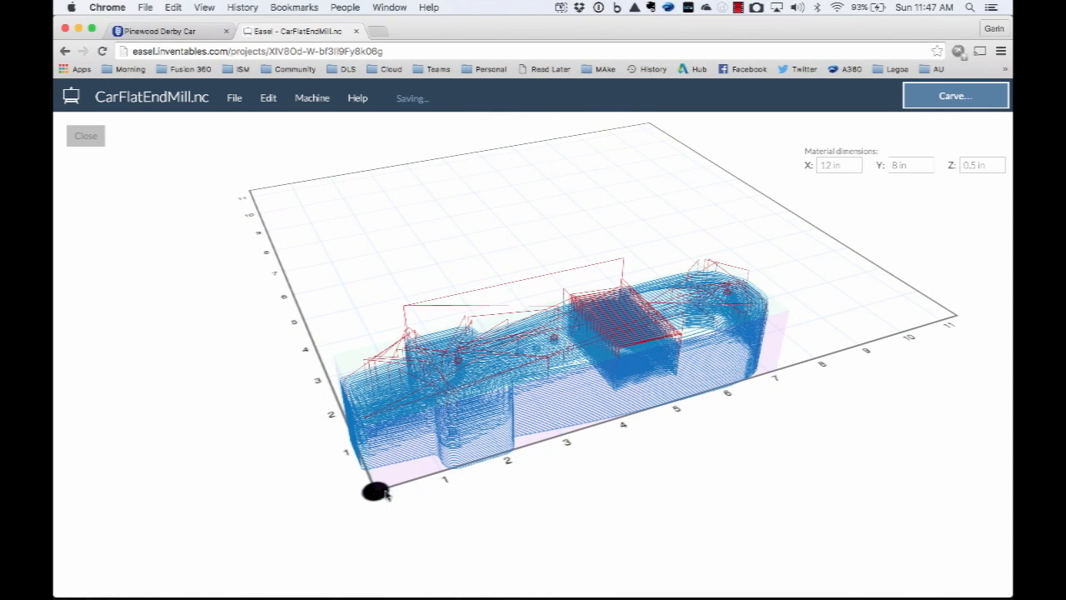
mouse_move(587, 408)
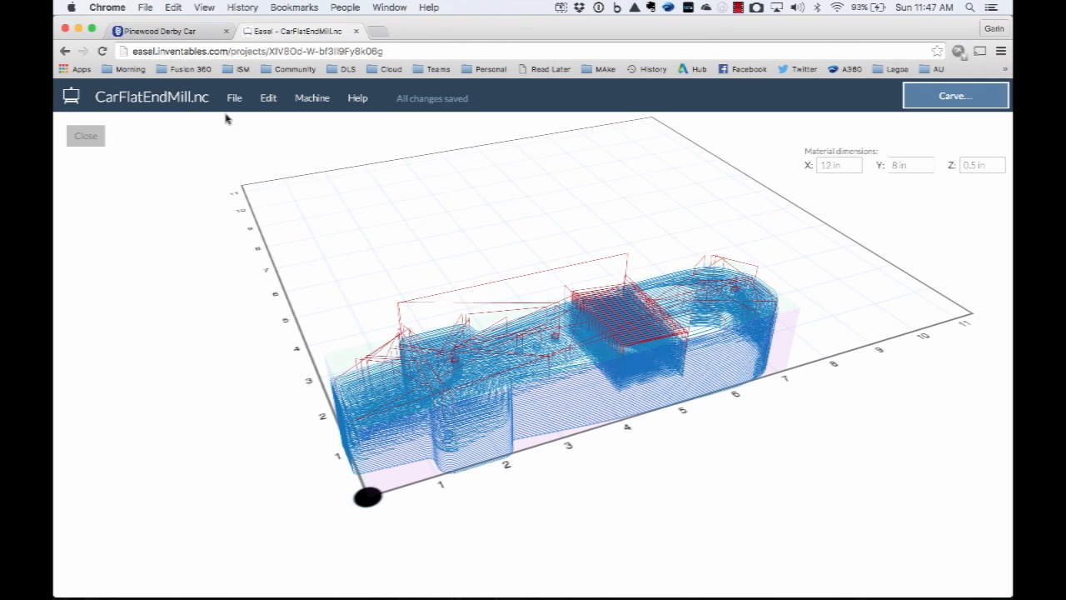
left_click_drag(366, 495, 394, 474)
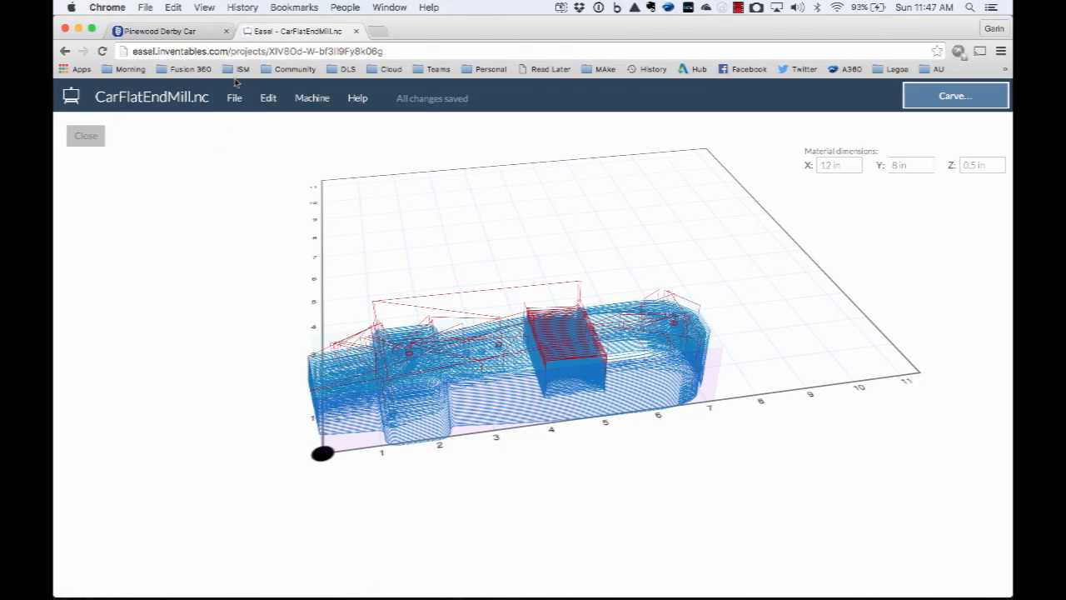
mouse_move(241, 206)
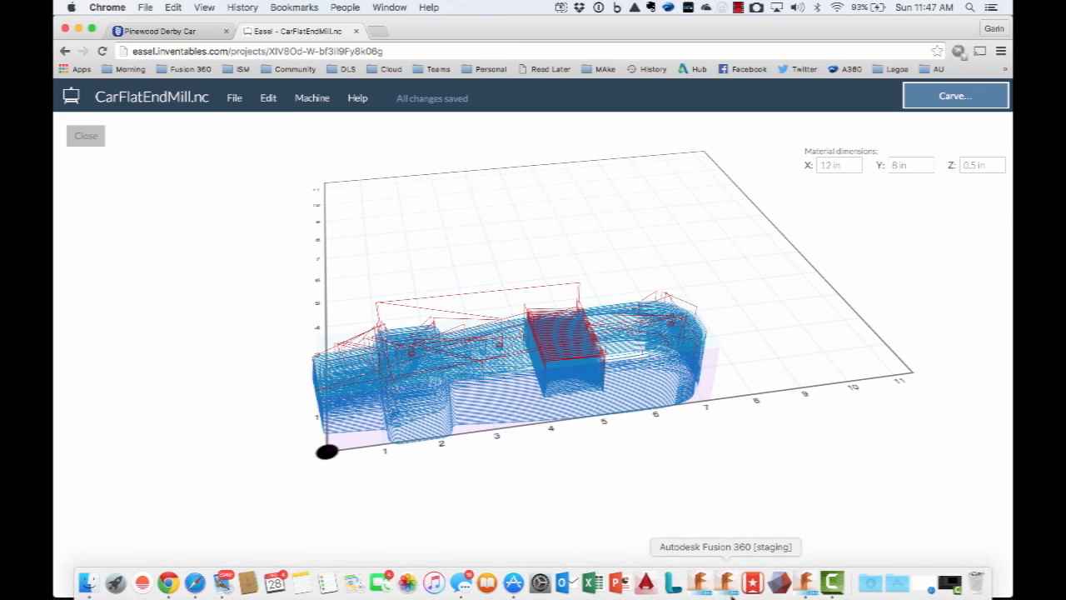
mouse_move(535, 476)
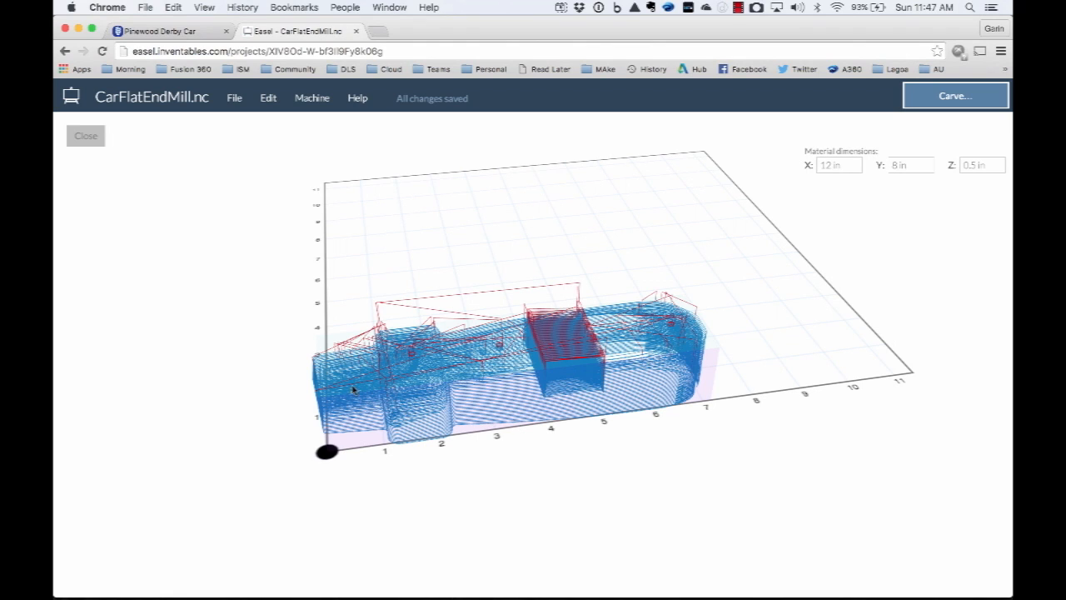
mouse_move(328, 331)
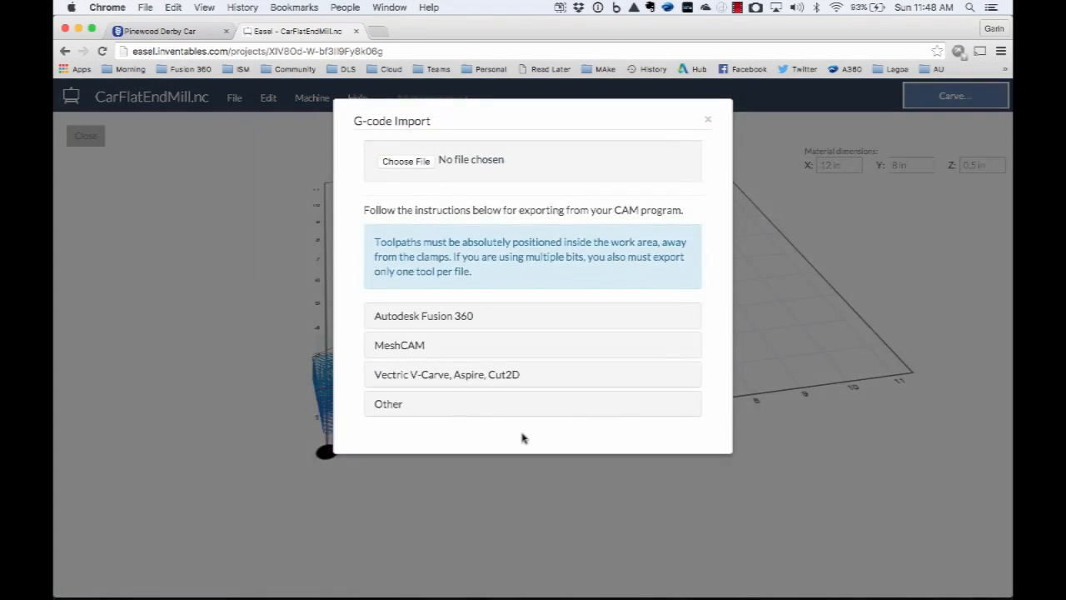
Step: Choose the next car toolpath .nc file from the Desktop for import
left_click(406, 160)
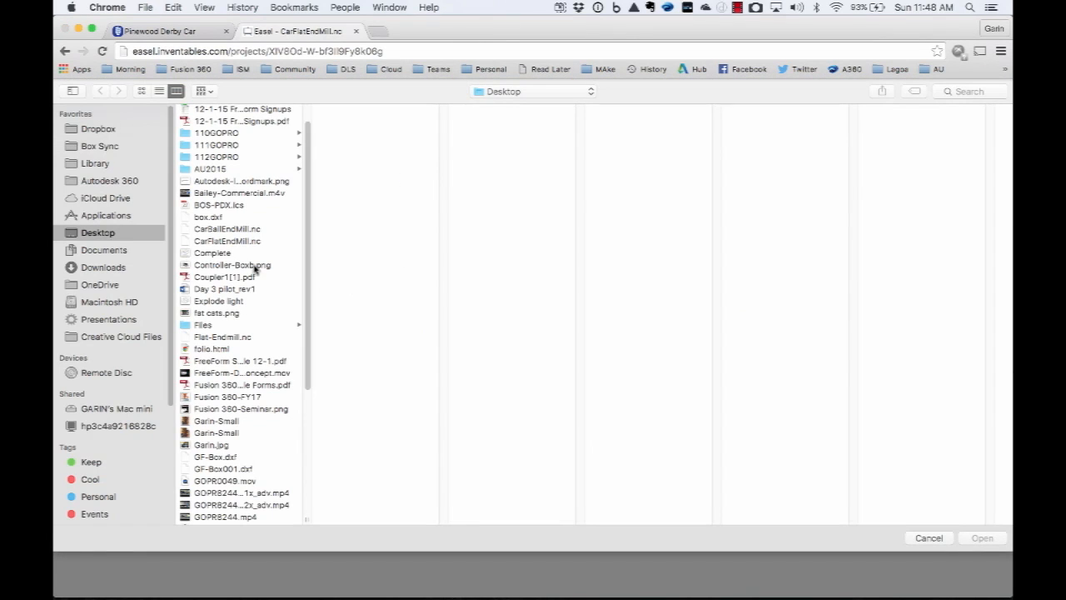
left_click(227, 241)
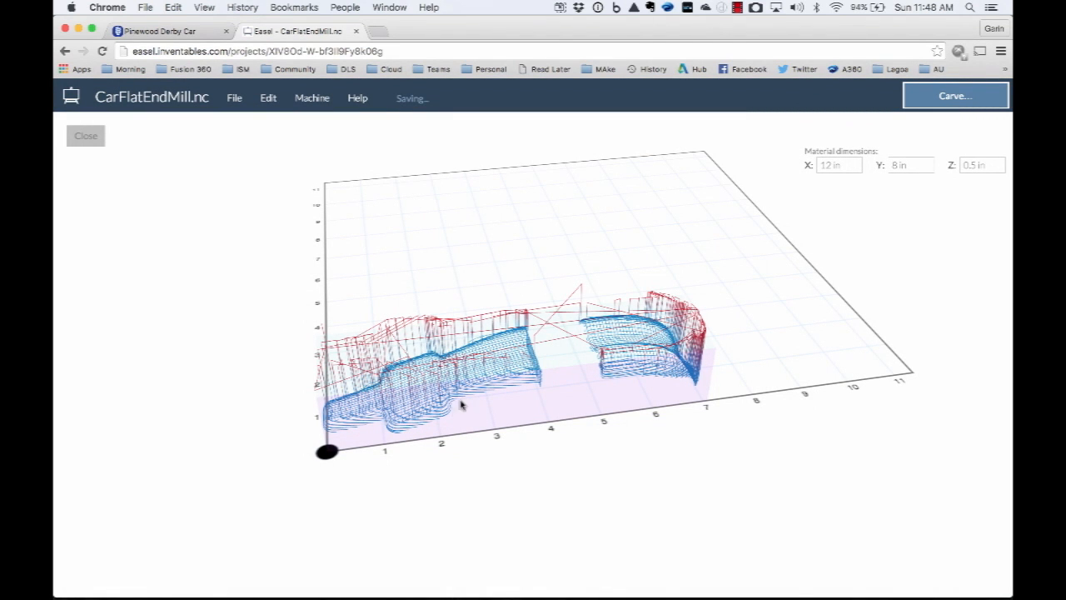
mouse_move(770, 351)
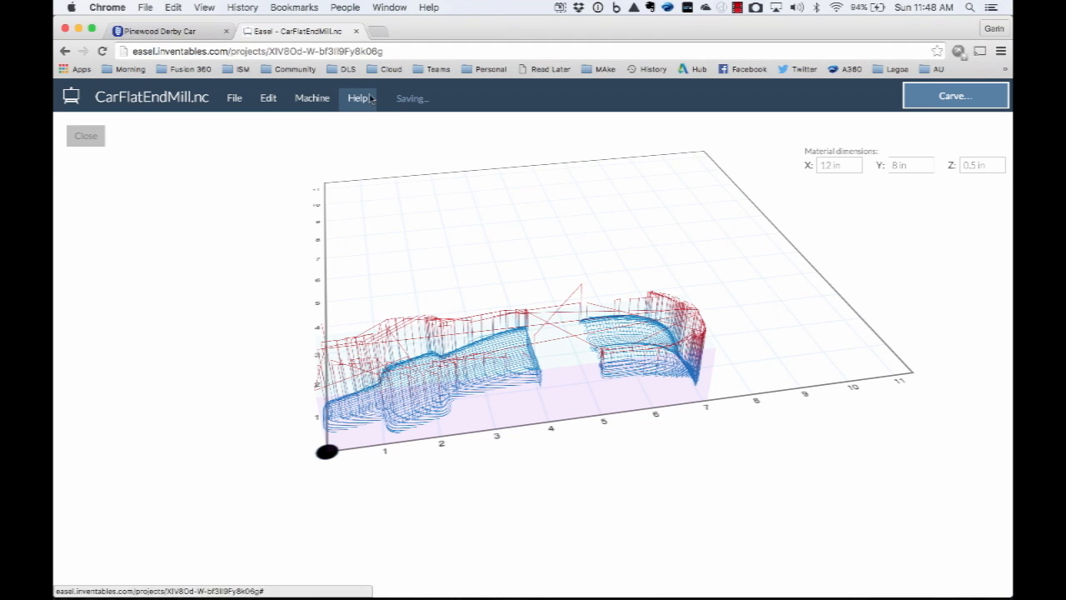
Step: Switch to the Pinewood Derby Car tab and scroll through the project page
left_click(159, 31)
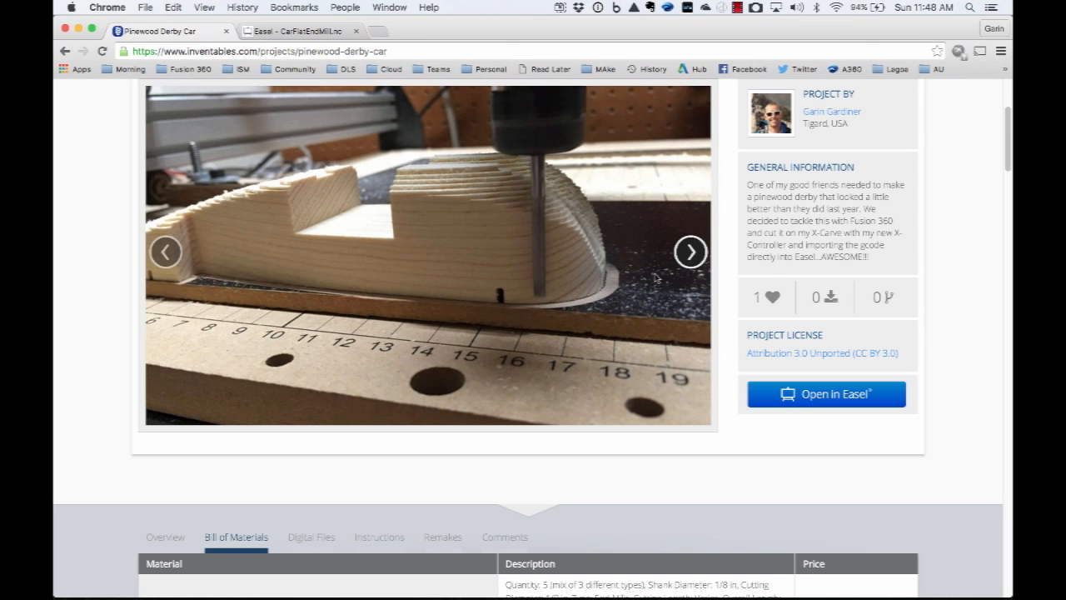
scroll("up", 3)
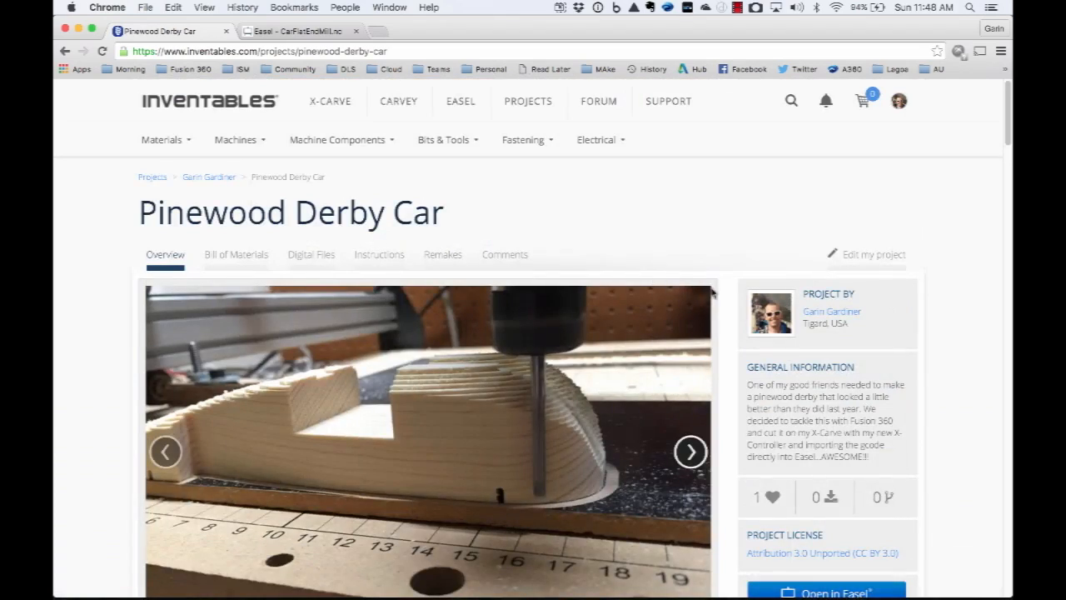
scroll("down", 3)
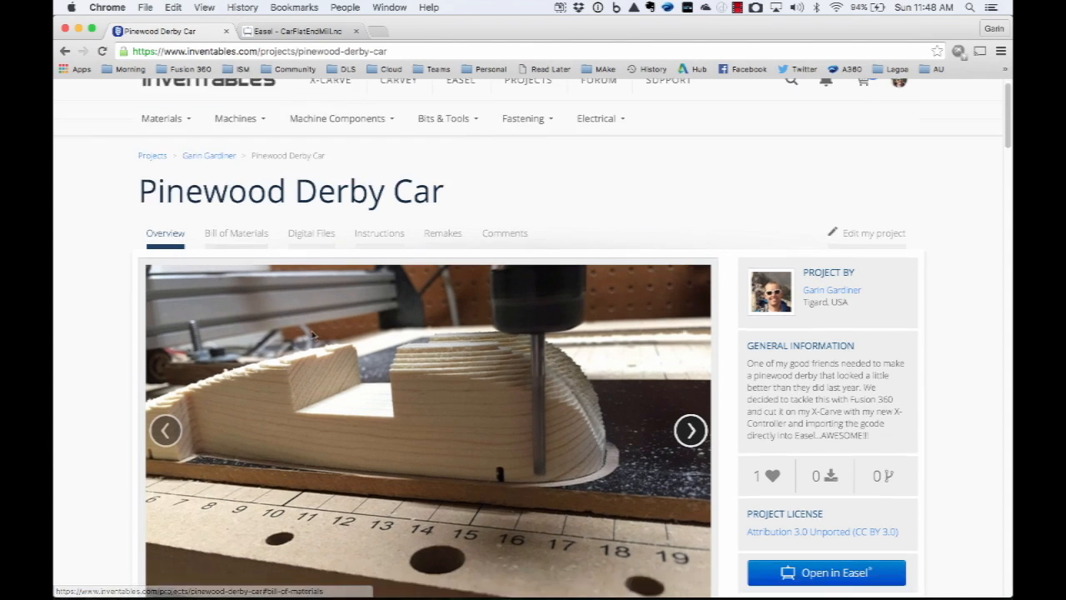
scroll("down", 3)
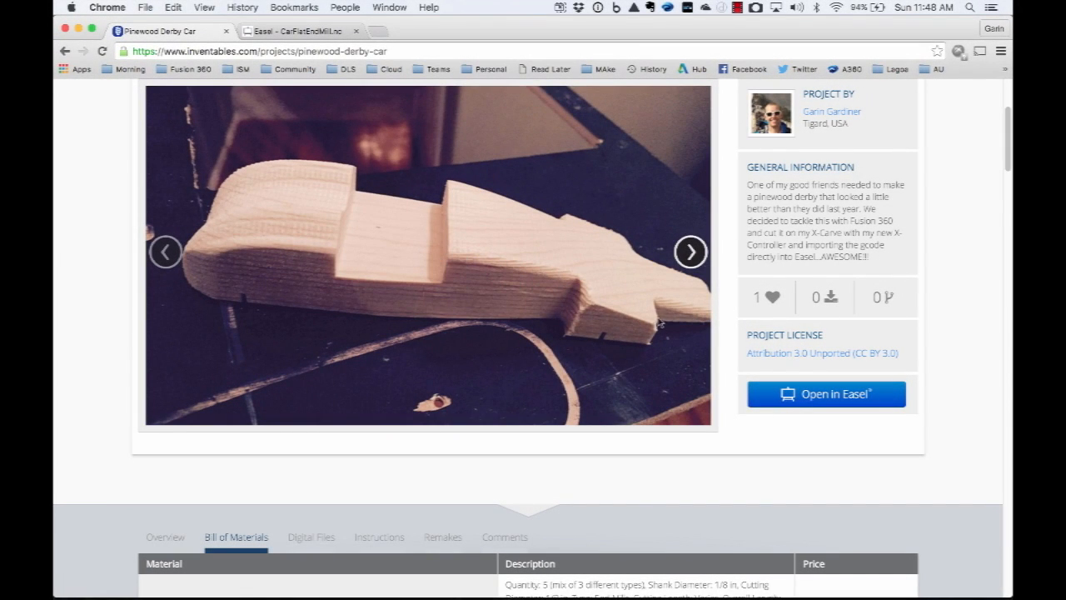
mouse_move(266, 177)
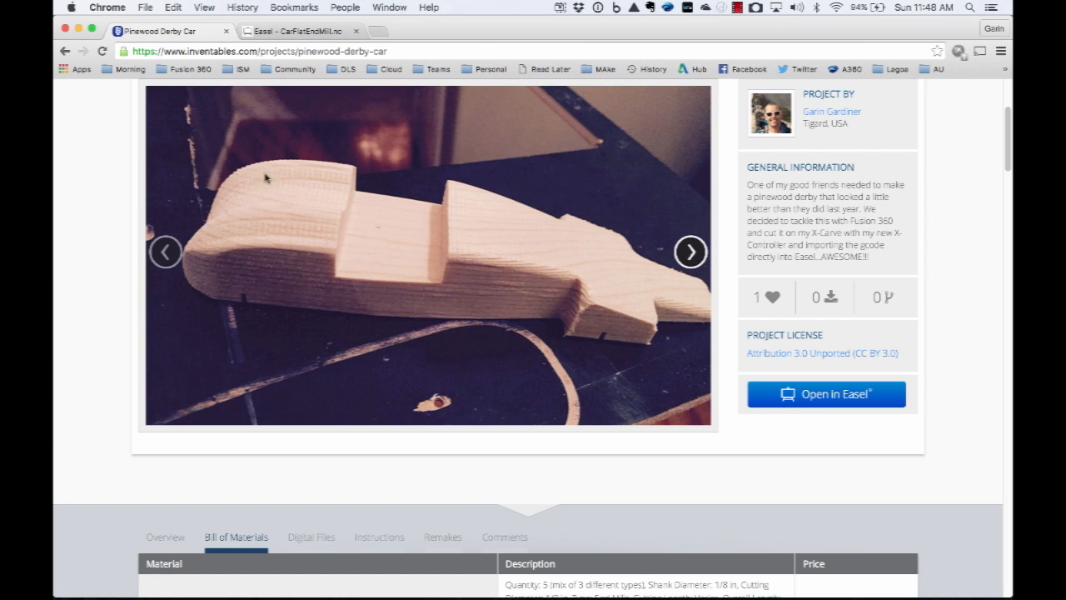
scroll("down", 3)
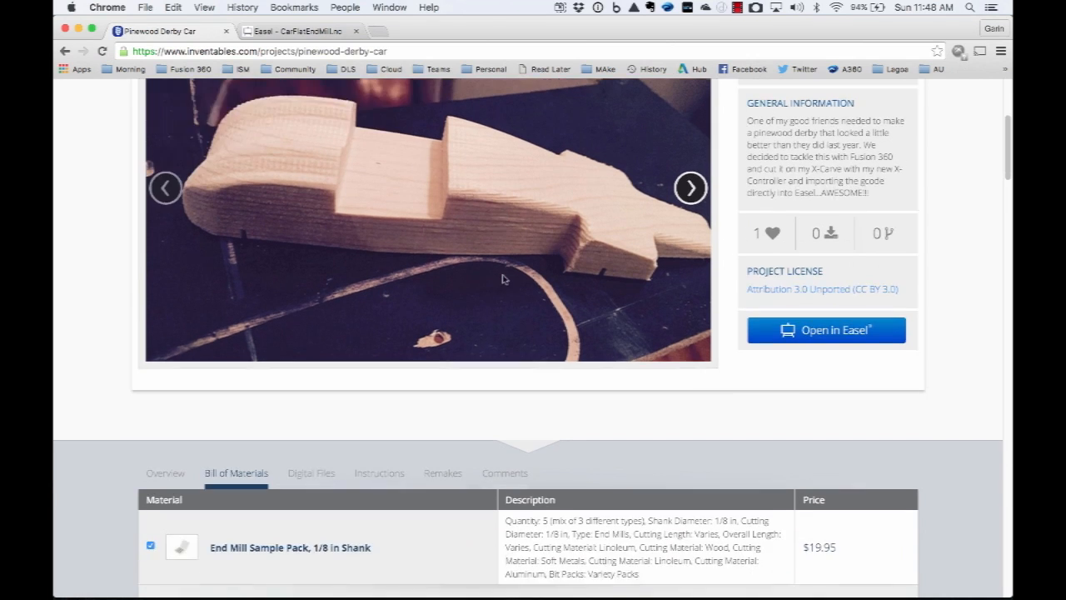
scroll("up", 3)
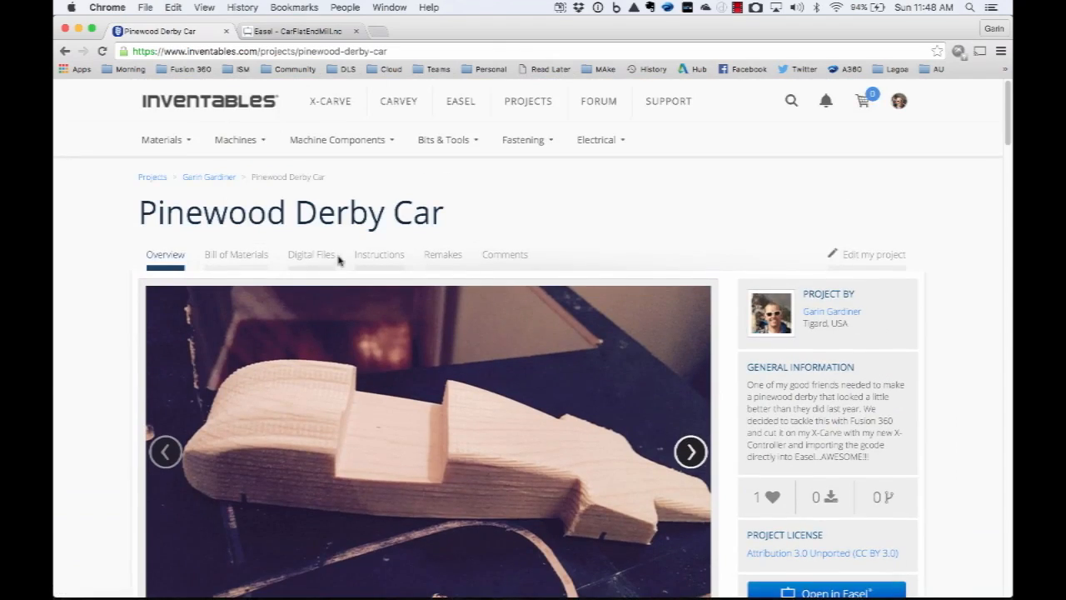
mouse_move(378, 254)
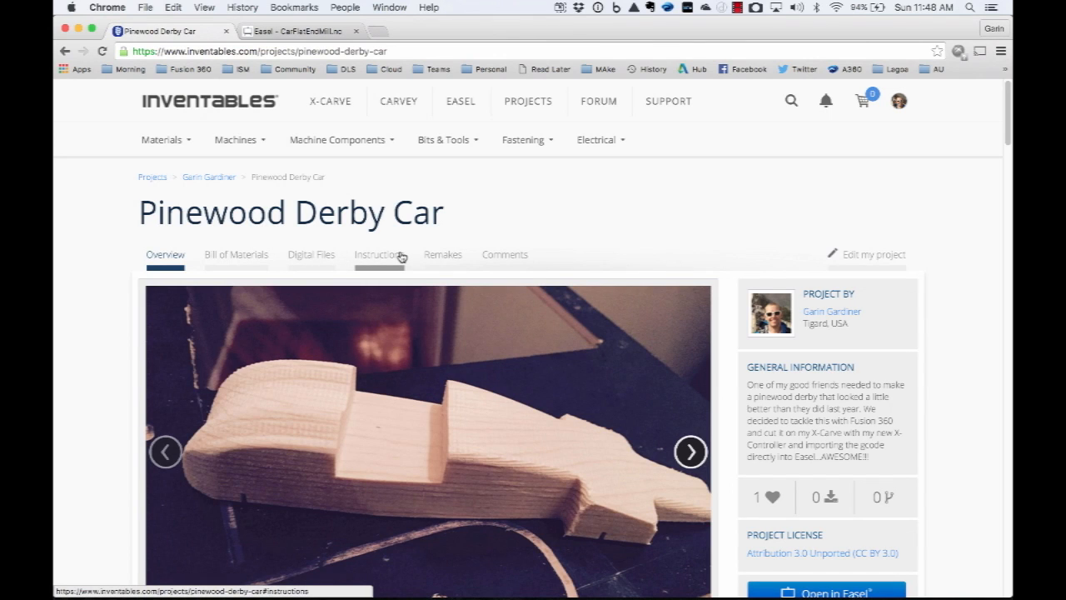
Step: Advance the photo carousel three times, then scroll down to the materials list
left_click(690, 451)
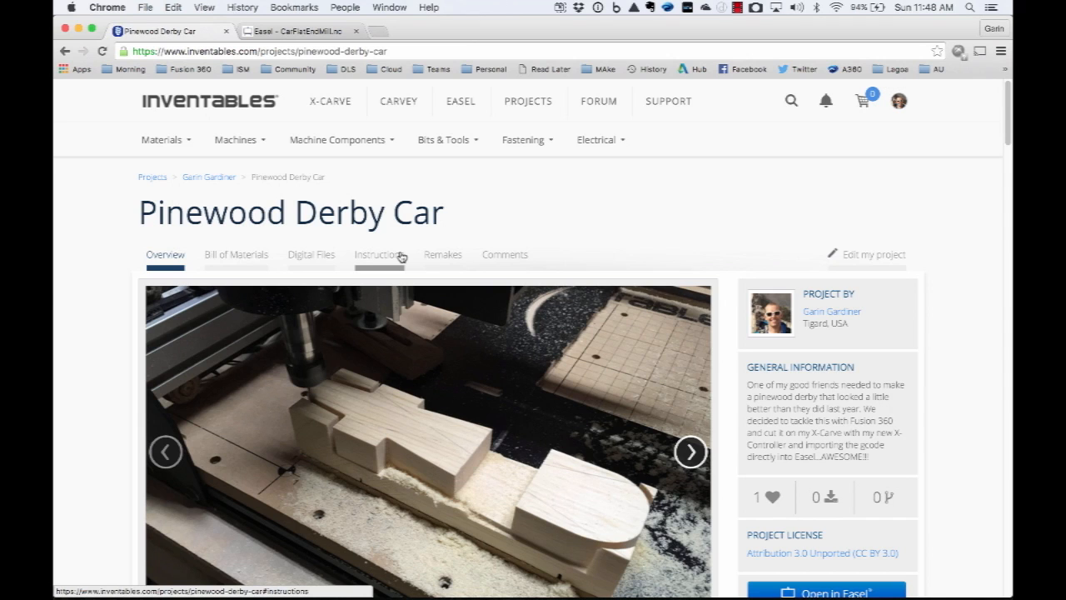
left_click(690, 452)
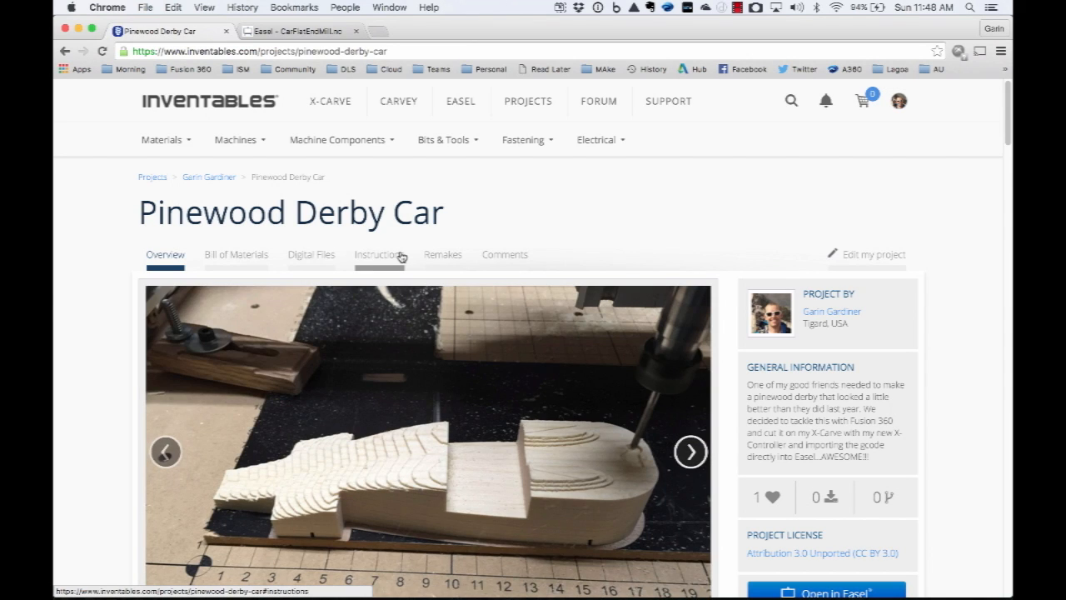
left_click(691, 451)
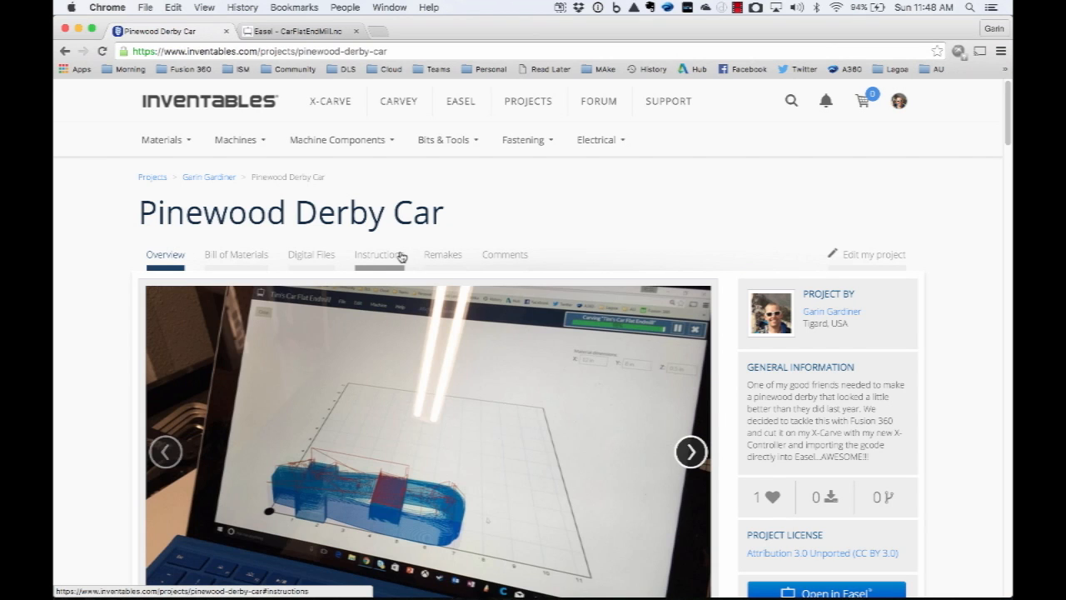
scroll("down", 3)
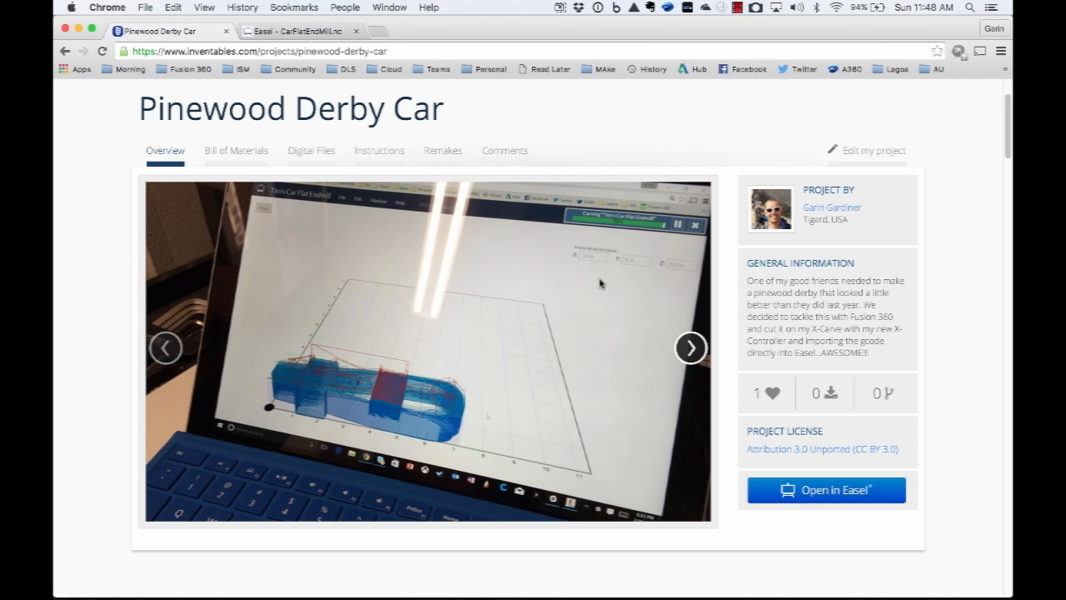
scroll("down", 3)
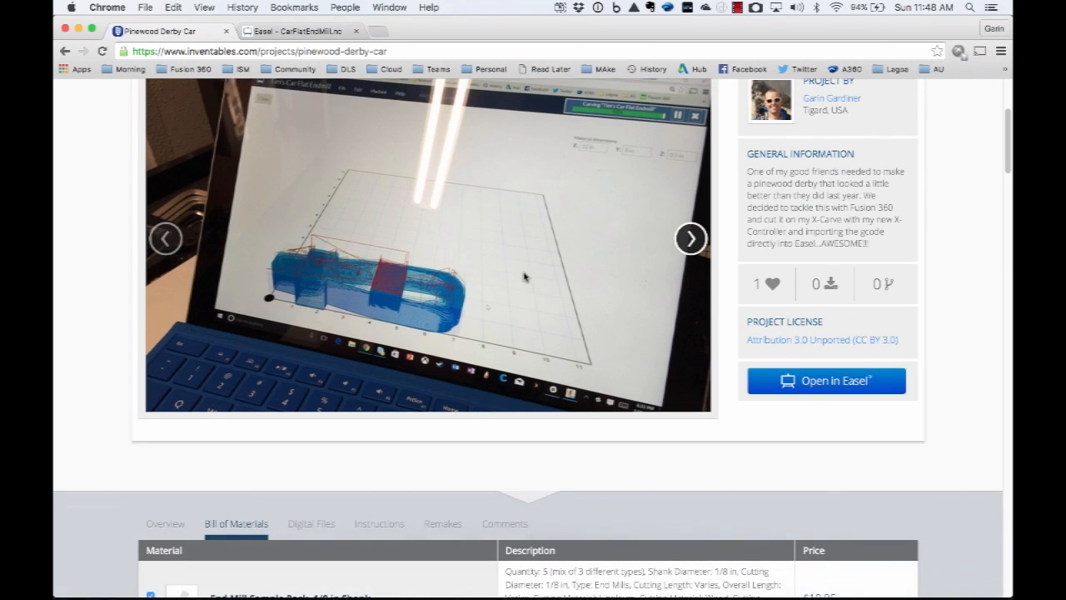
scroll("down", 3)
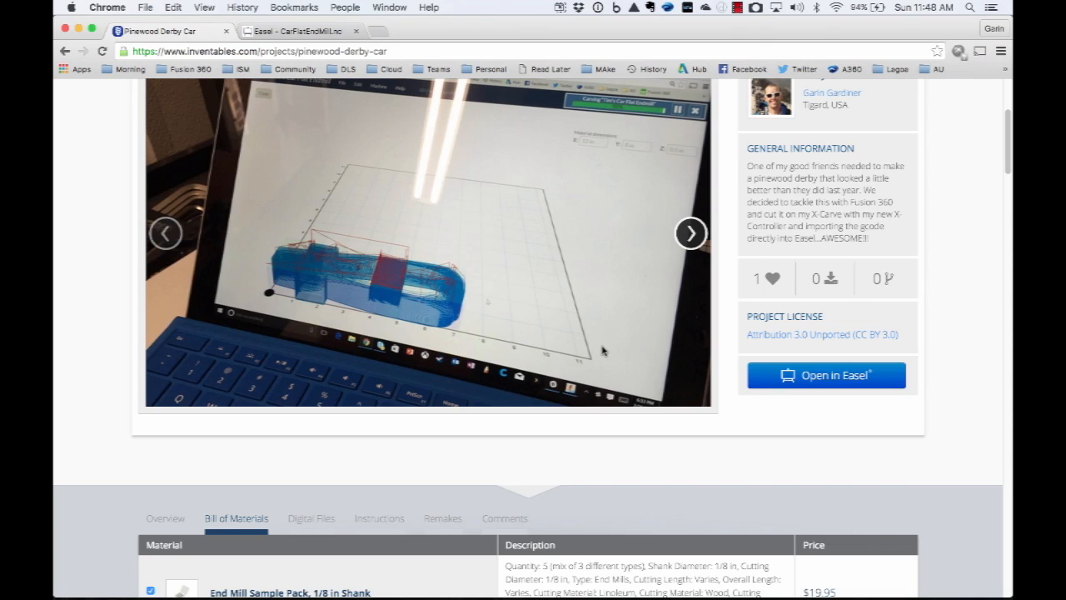